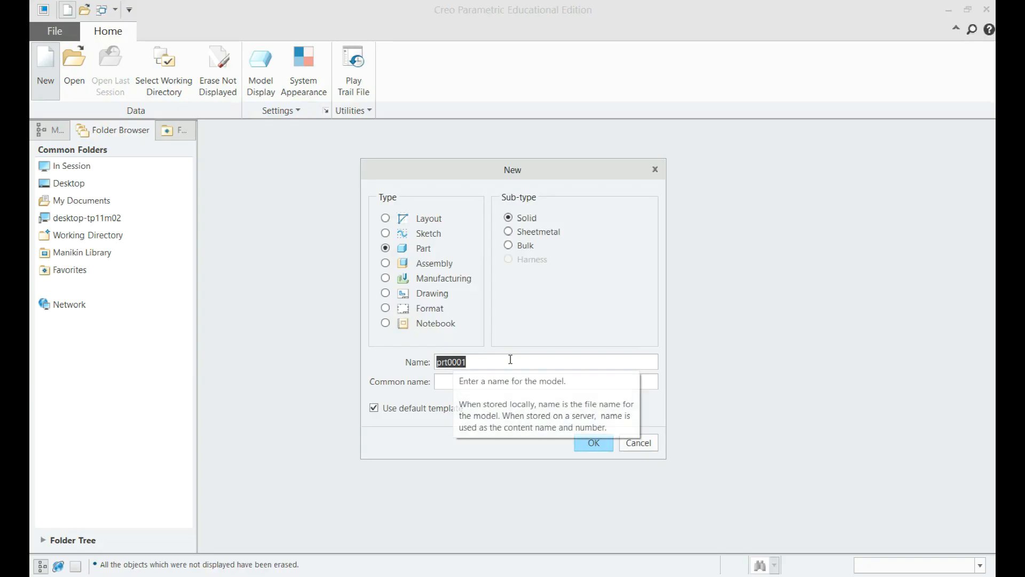
- Name the new solid part flanged_90_elbow and create it
{"action": "type", "text": "flanged_90_"}
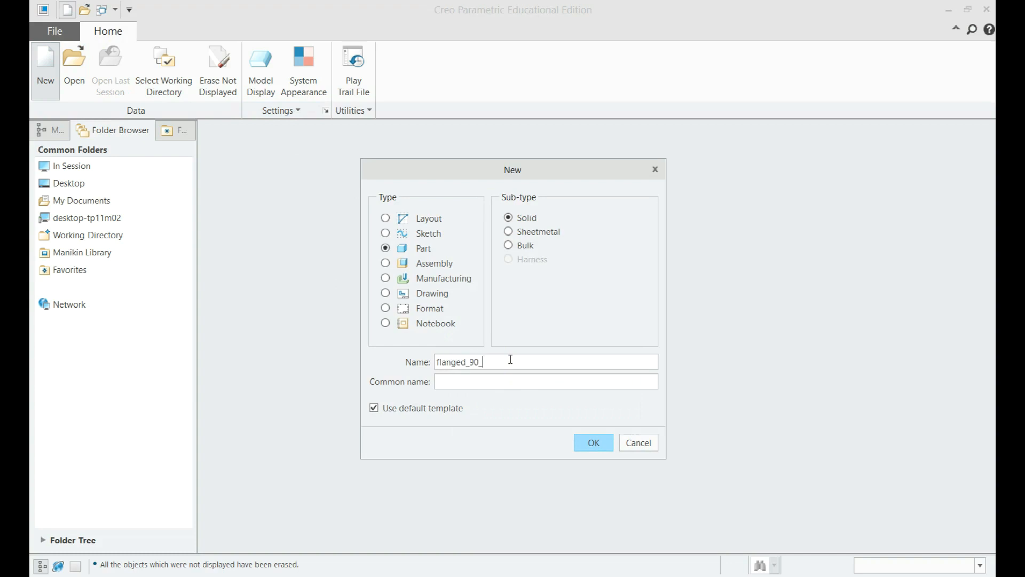
{"action": "type", "text": "elbow"}
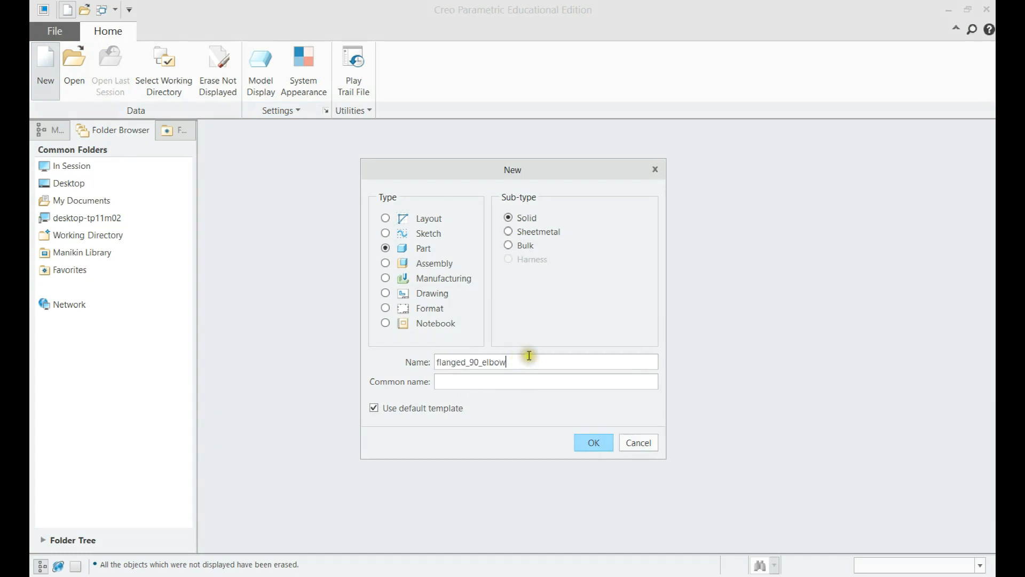
{"action": "left_click", "coordinate": [594, 442]}
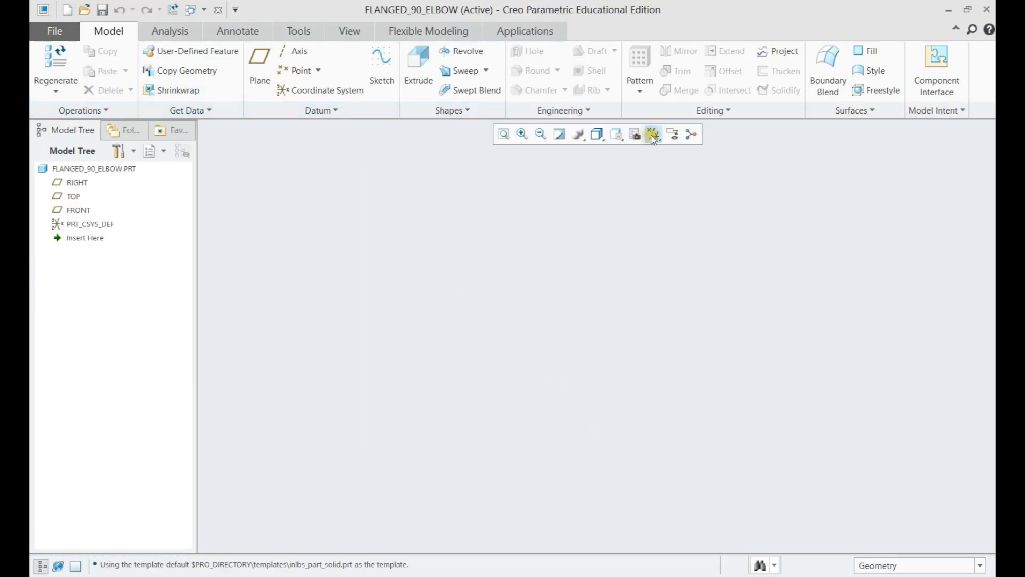
- Show the datum planes and switch part units to mmKs, converting existing dimensions
{"action": "left_click", "coordinate": [653, 135]}
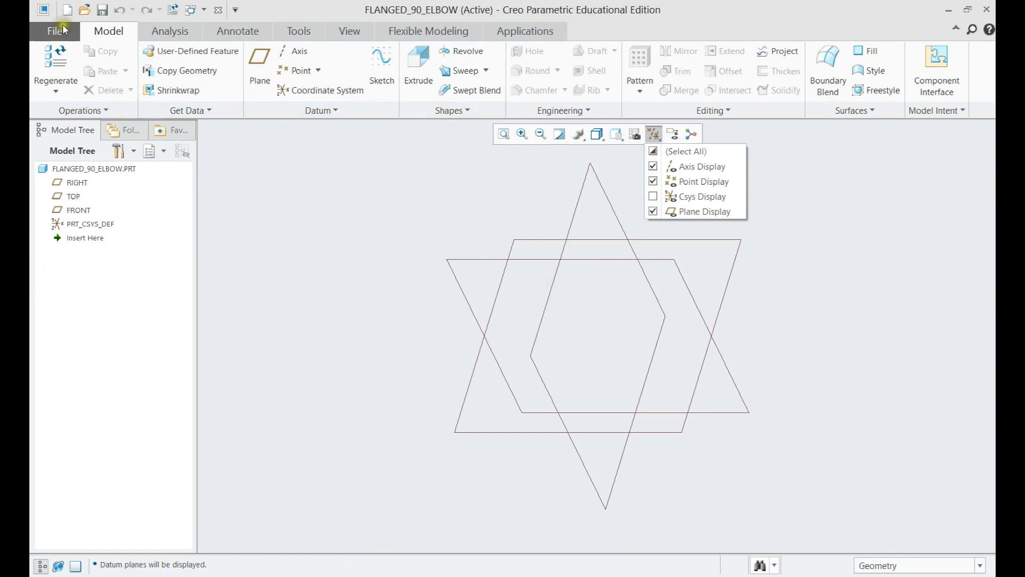
{"action": "left_click", "coordinate": [53, 31]}
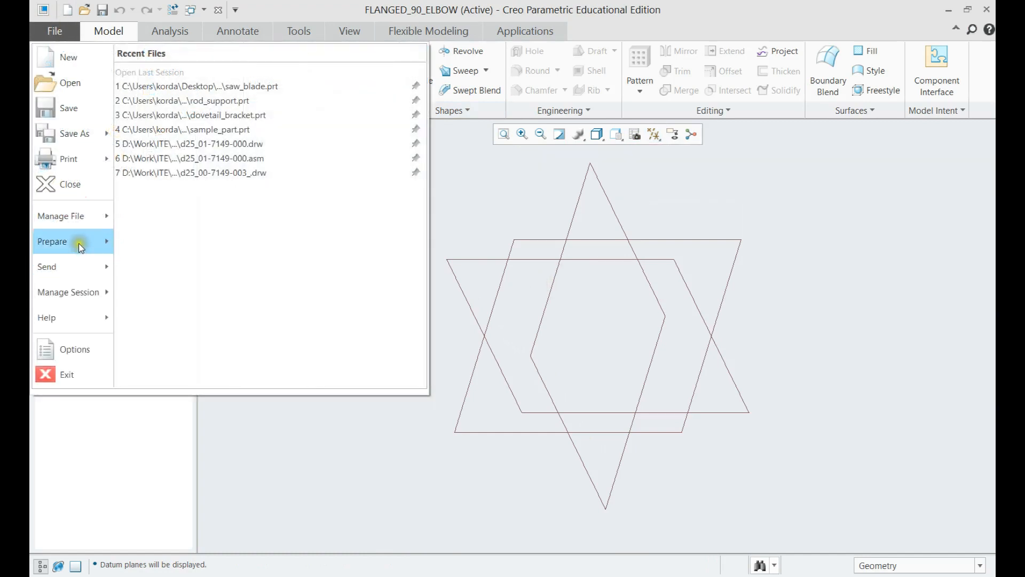
{"action": "left_click", "coordinate": [52, 241]}
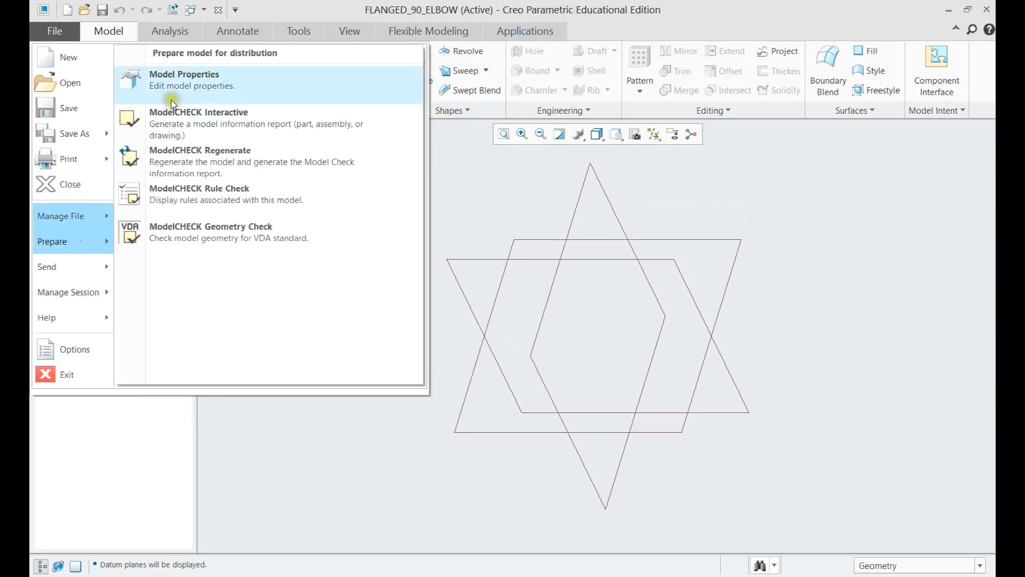
{"action": "left_click", "coordinate": [183, 79]}
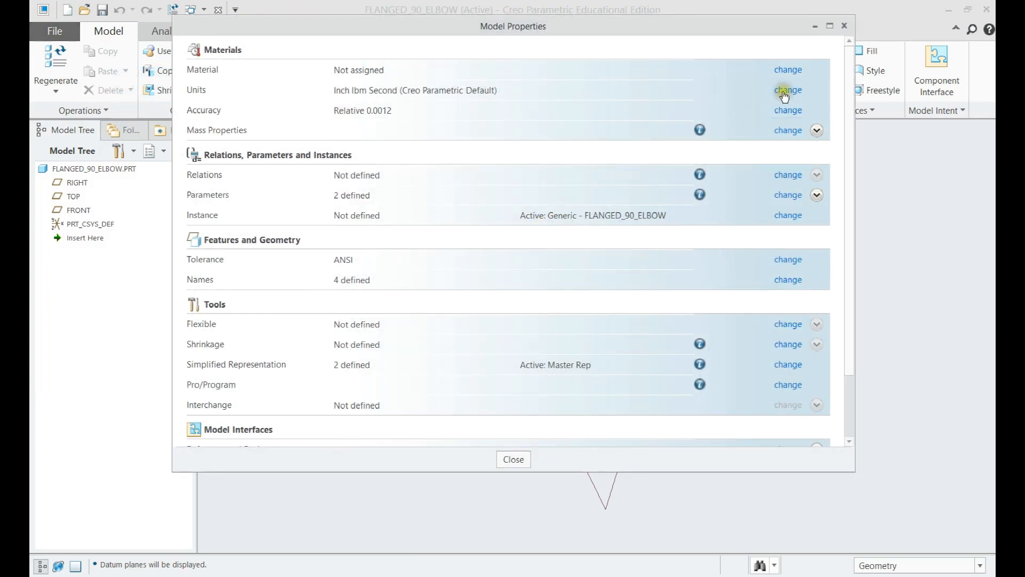
{"action": "left_click", "coordinate": [787, 90]}
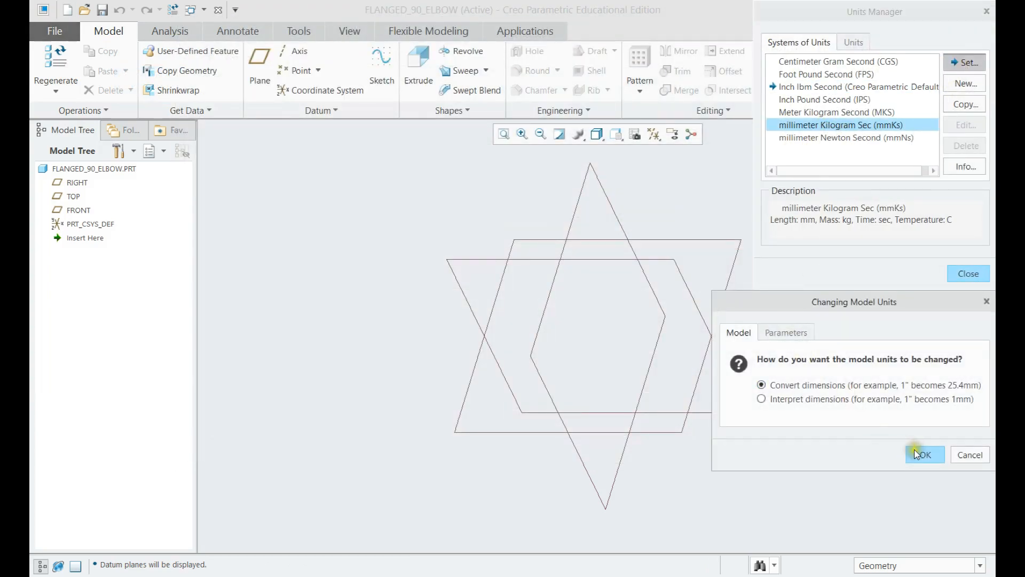
{"action": "left_click", "coordinate": [925, 455]}
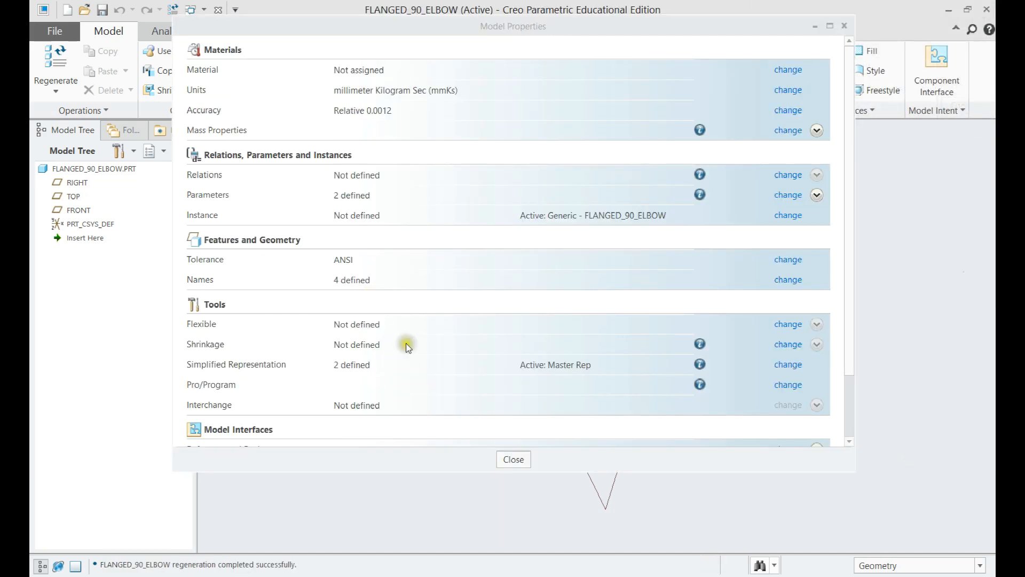
{"action": "left_click", "coordinate": [514, 459]}
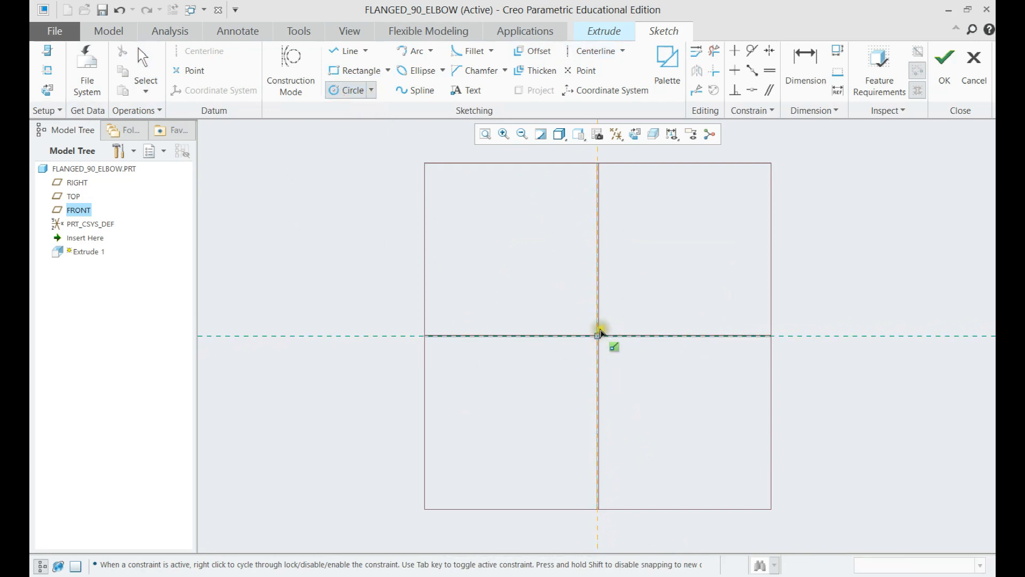
- Sketch a circle at the origin on FRONT and set the circle centres 70 apart
{"action": "left_click_drag", "start_coordinate": [597, 336], "coordinate": [462, 336]}
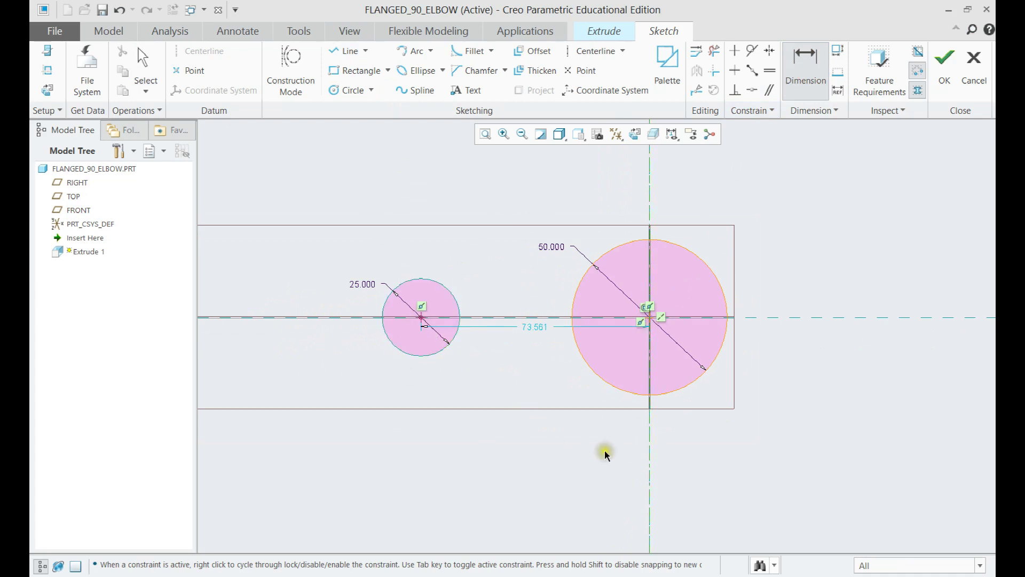
{"action": "left_click", "coordinate": [605, 454]}
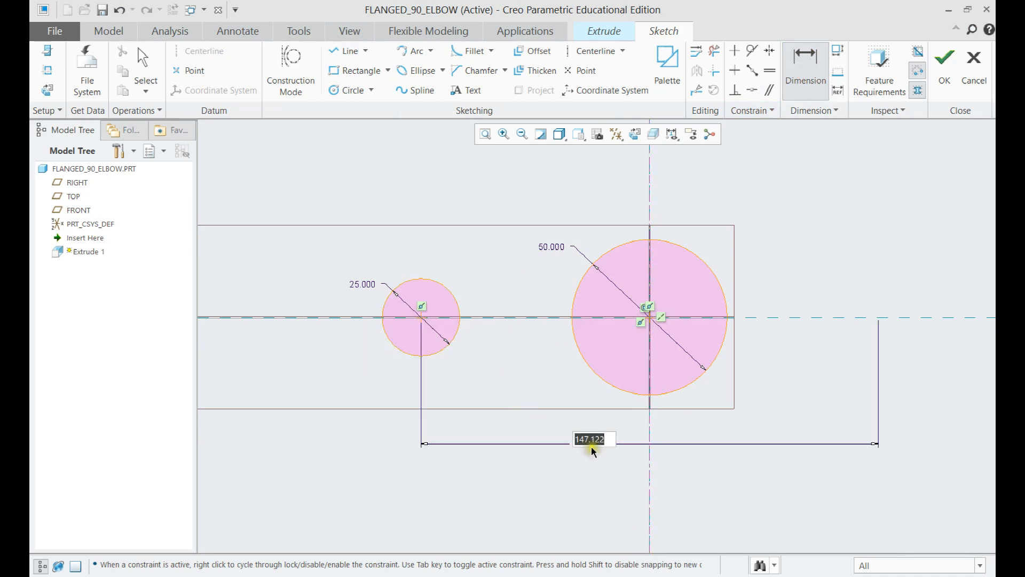
{"action": "type", "text": "70.000"}
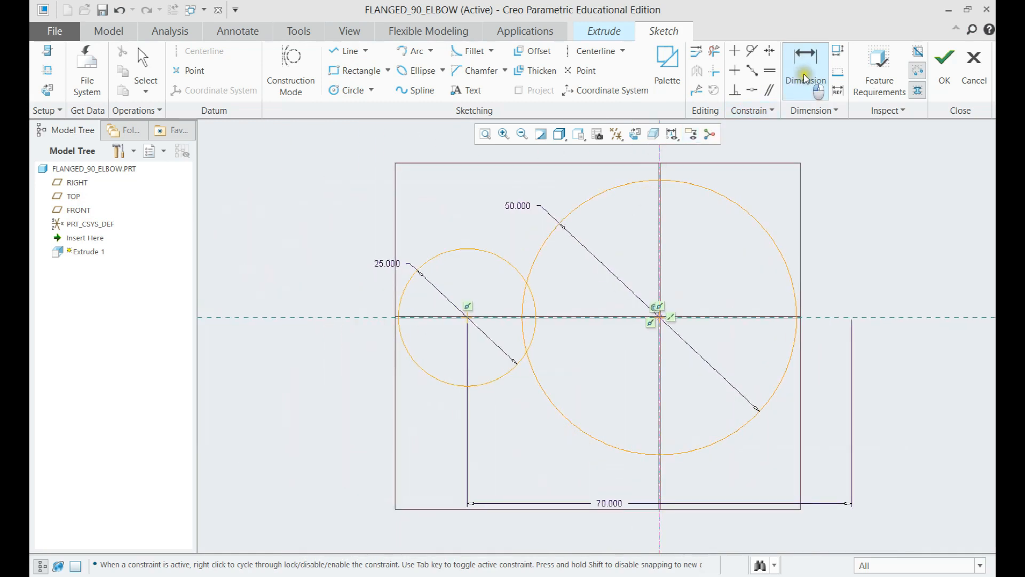
{"action": "mouse_move", "coordinate": [417, 337]}
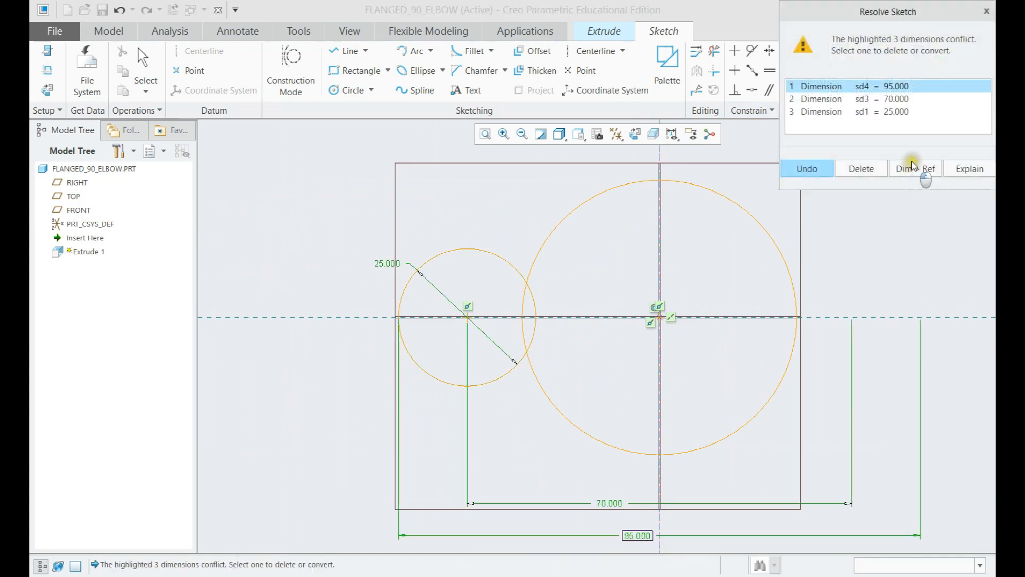
- Make the 95 width a reference and constrain the joining lines tangent to both circles
{"action": "left_click", "coordinate": [915, 169]}
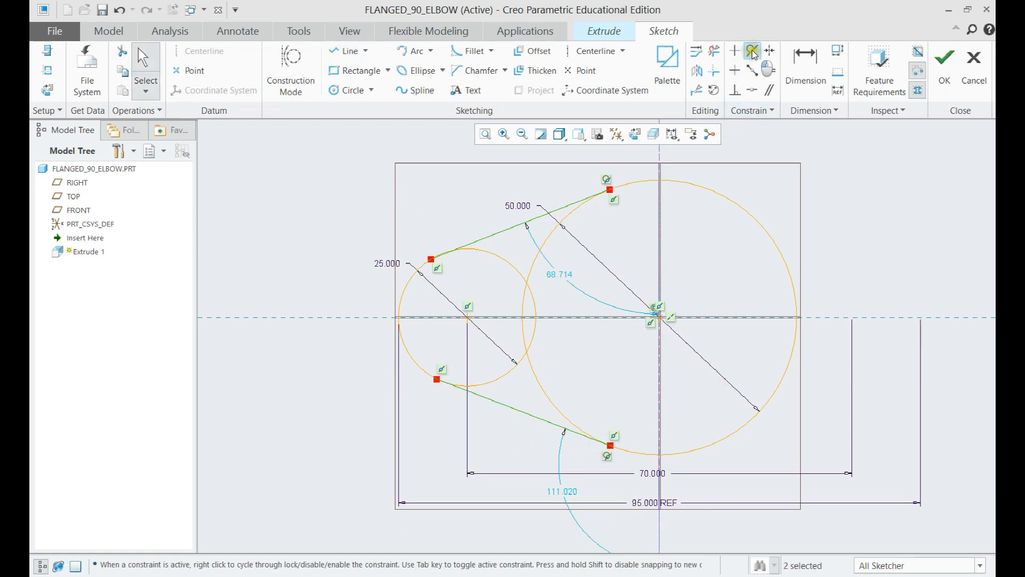
{"action": "left_click", "coordinate": [752, 51]}
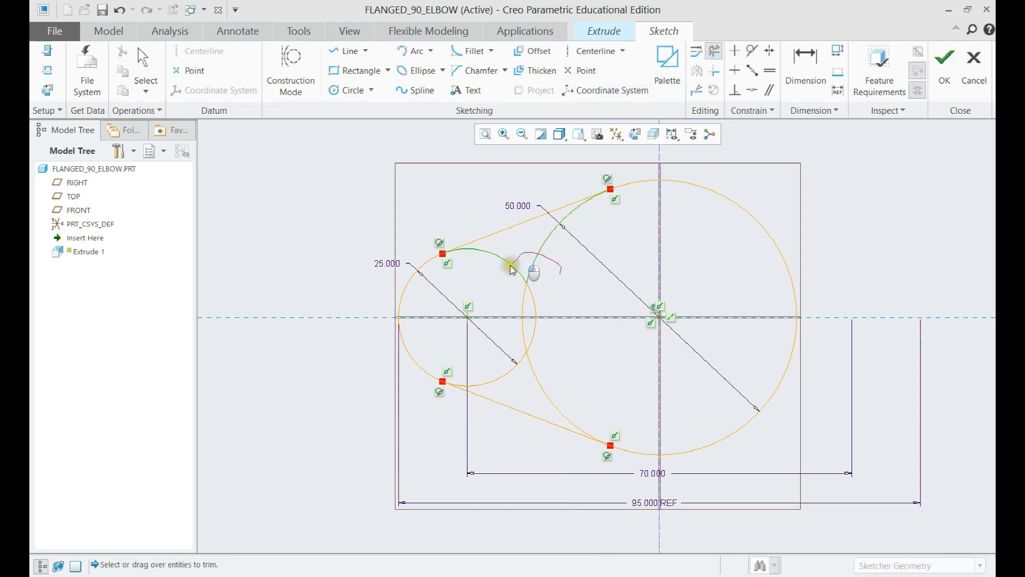
- Trim the inner circle arcs and mirror the half outline about the vertical centreline
{"action": "left_click", "coordinate": [511, 268]}
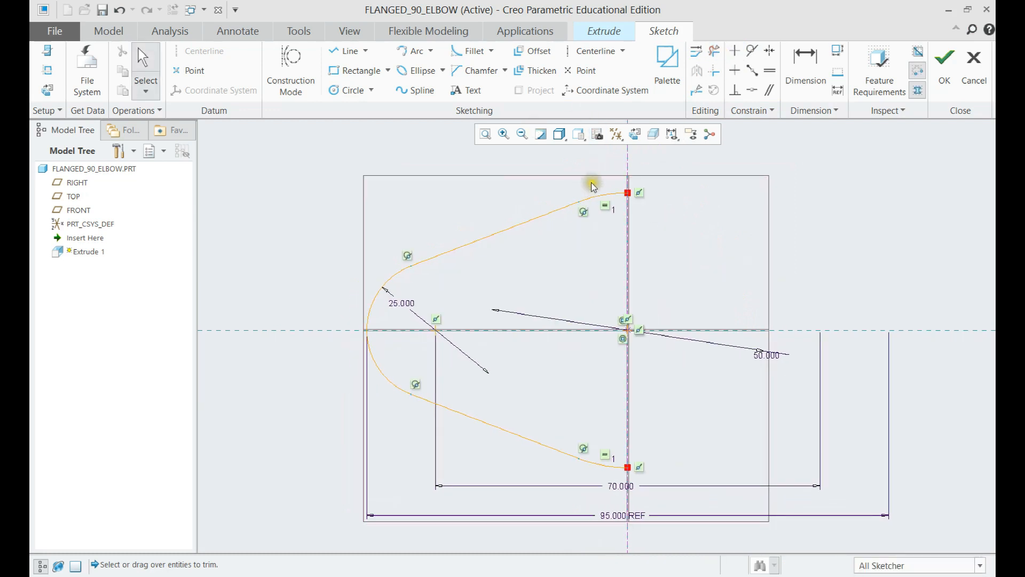
{"action": "left_click", "coordinate": [414, 409]}
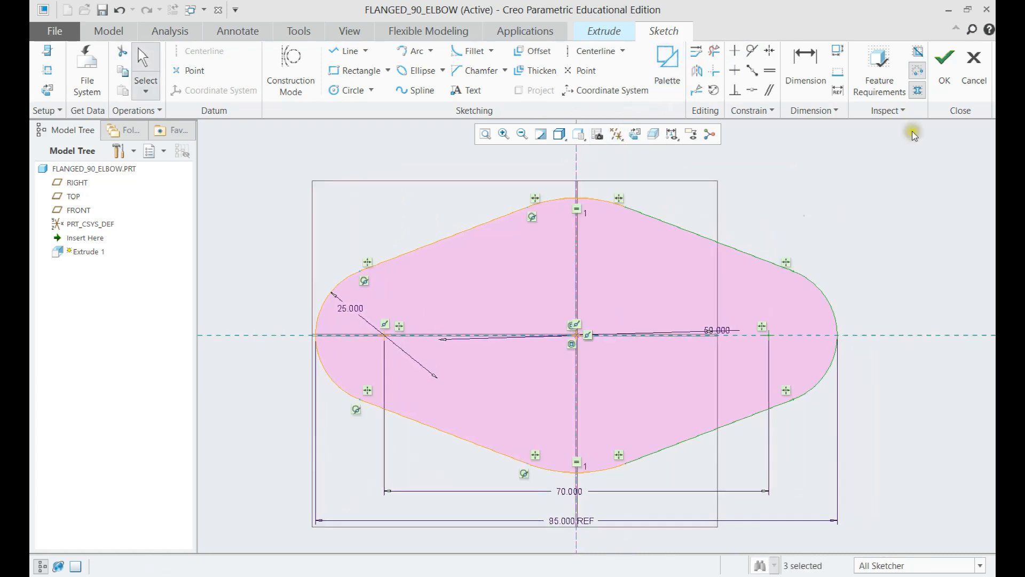
- Extrude the flange outline to an 8 mm thick solid
{"action": "left_click", "coordinate": [944, 58]}
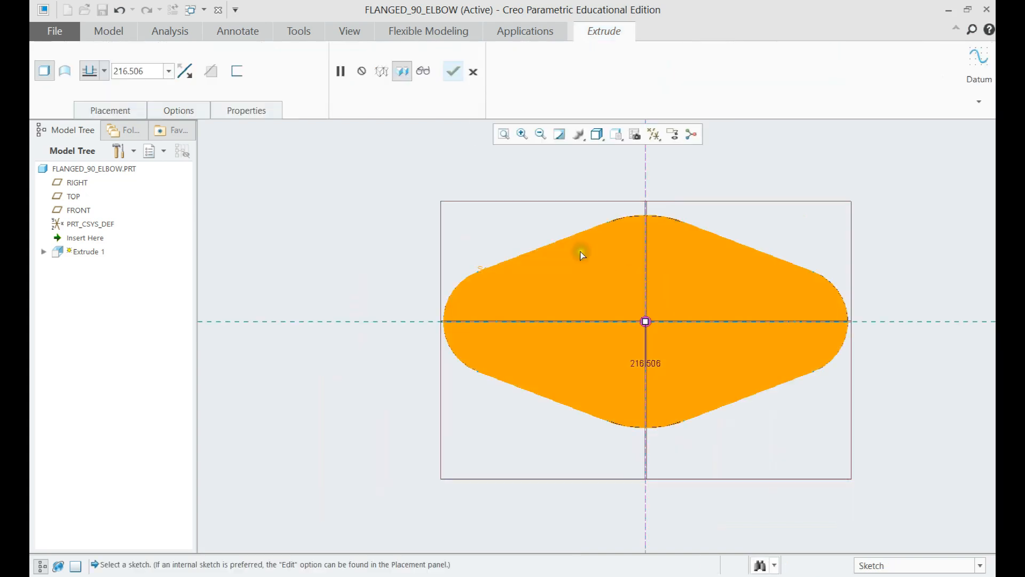
{"action": "type", "text": "8.000"}
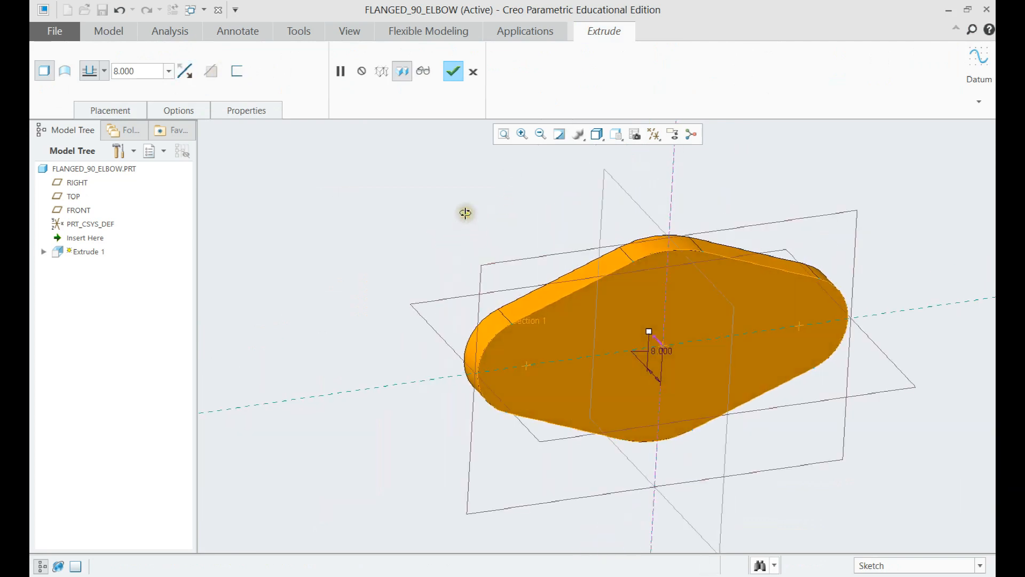
{"action": "left_click", "coordinate": [453, 70]}
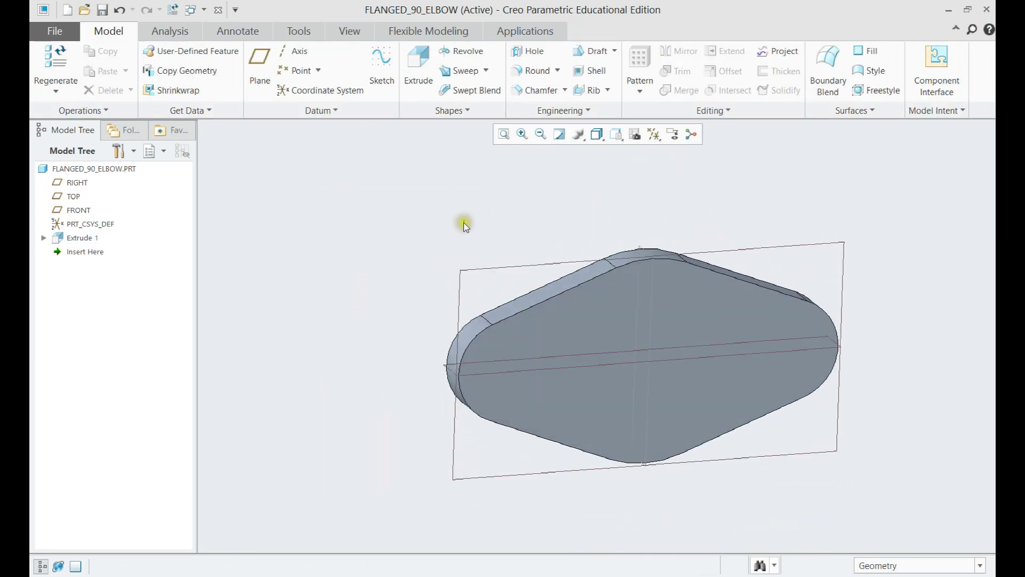
- Hide the datum planes and create axis A_1 through the rounded end face
{"action": "left_click", "coordinate": [654, 134]}
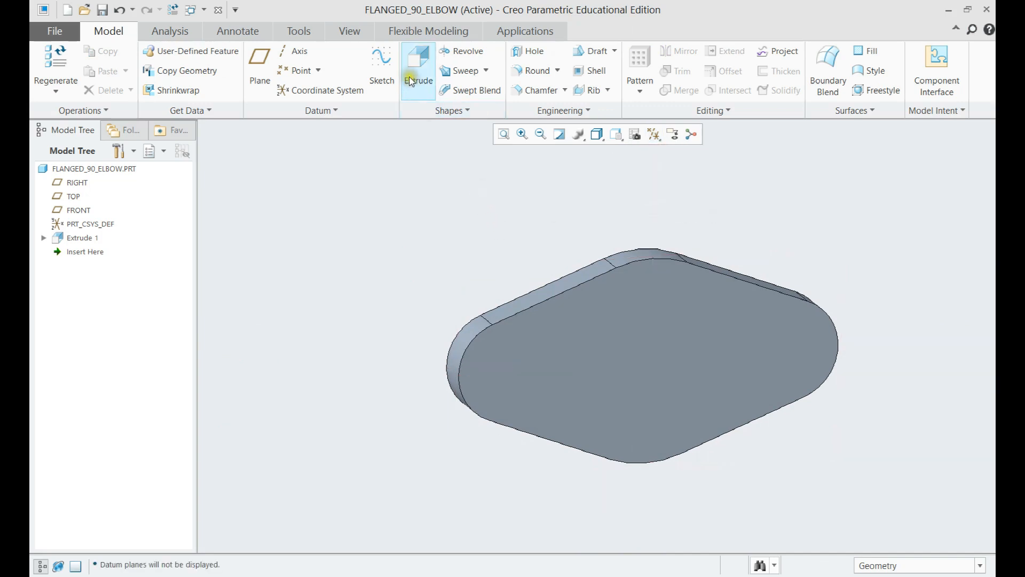
{"action": "left_click", "coordinate": [294, 52]}
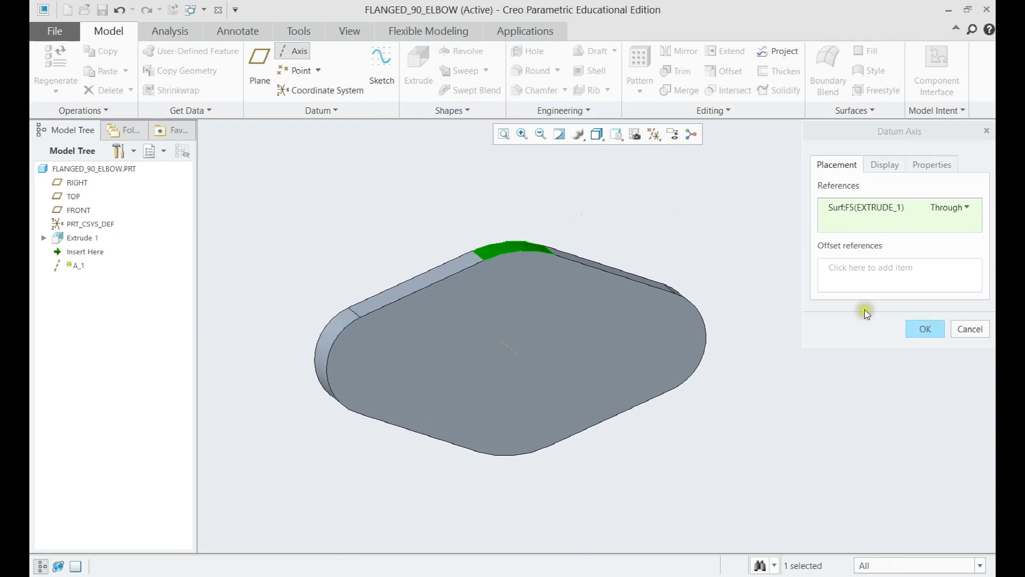
{"action": "left_click", "coordinate": [925, 329]}
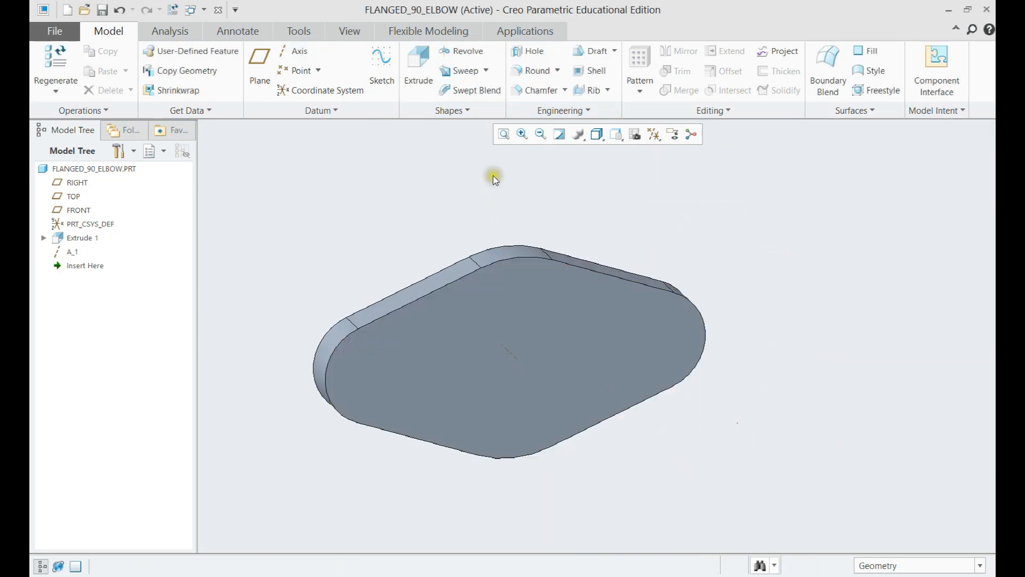
- Make the centre hole 35 mm diameter with a 40 mm countersink, through all
{"action": "left_click", "coordinate": [521, 51]}
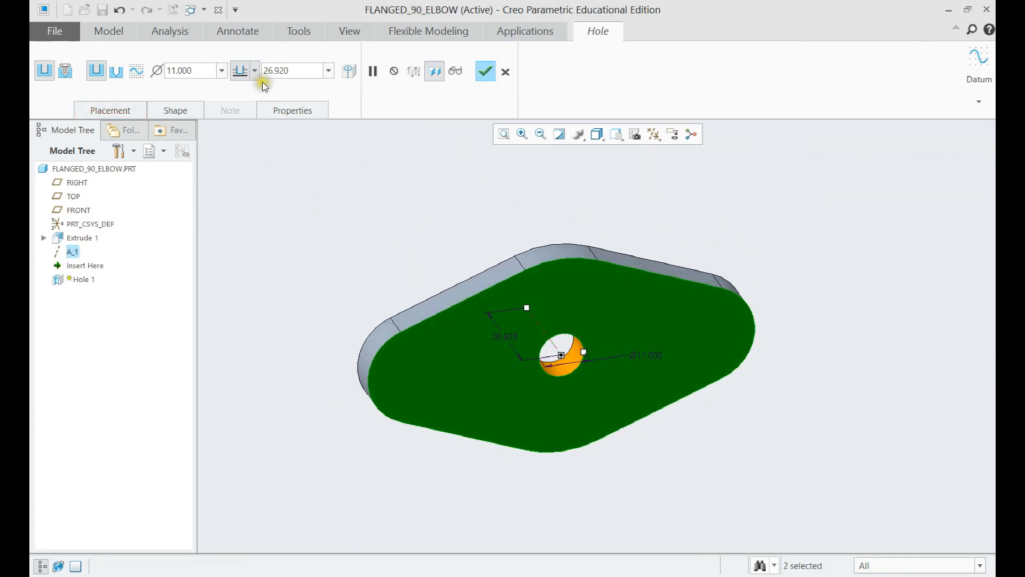
{"action": "mouse_move", "coordinate": [208, 65]}
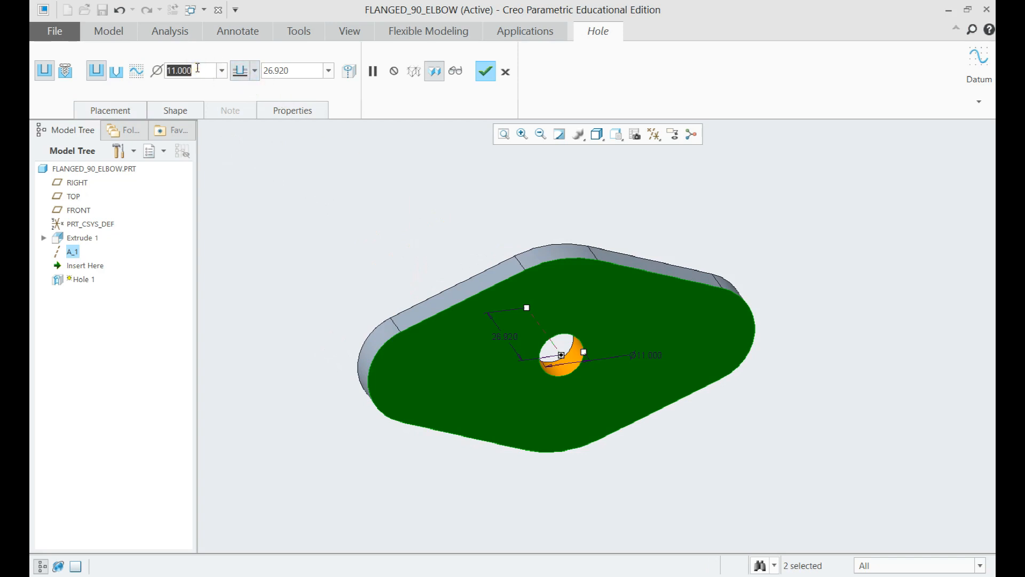
{"action": "type", "text": "35"}
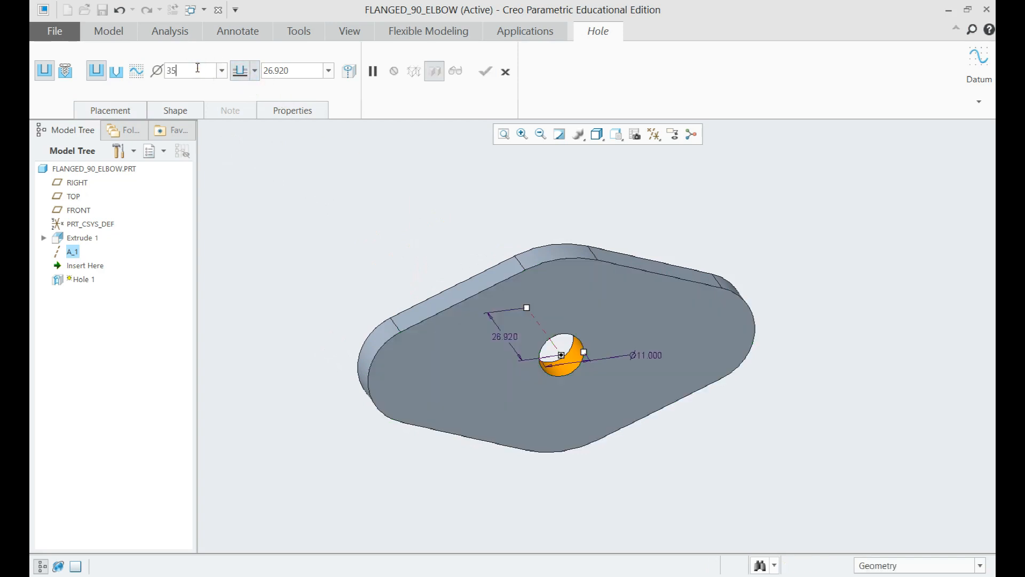
{"action": "left_click", "coordinate": [252, 70]}
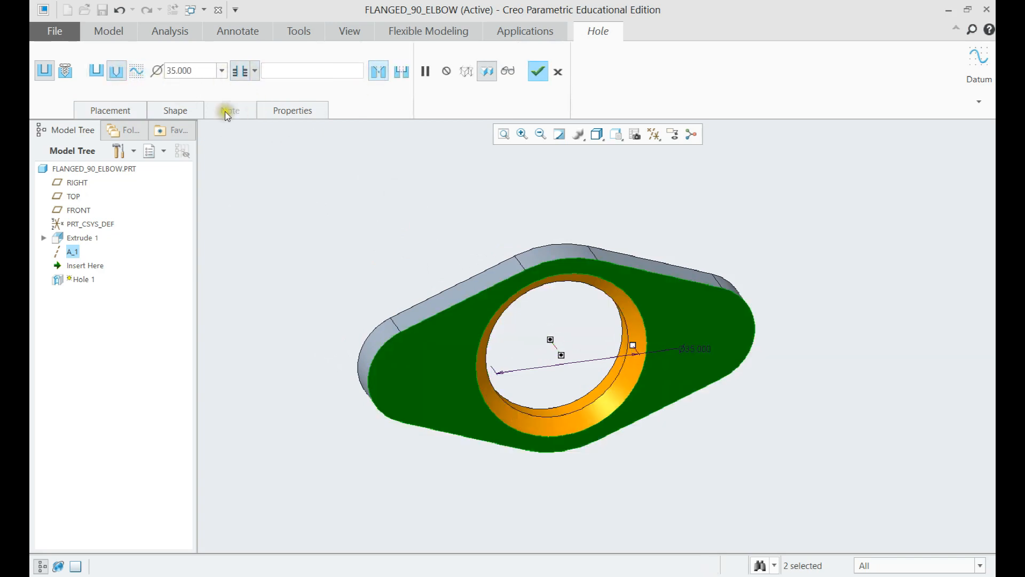
{"action": "left_click", "coordinate": [175, 110]}
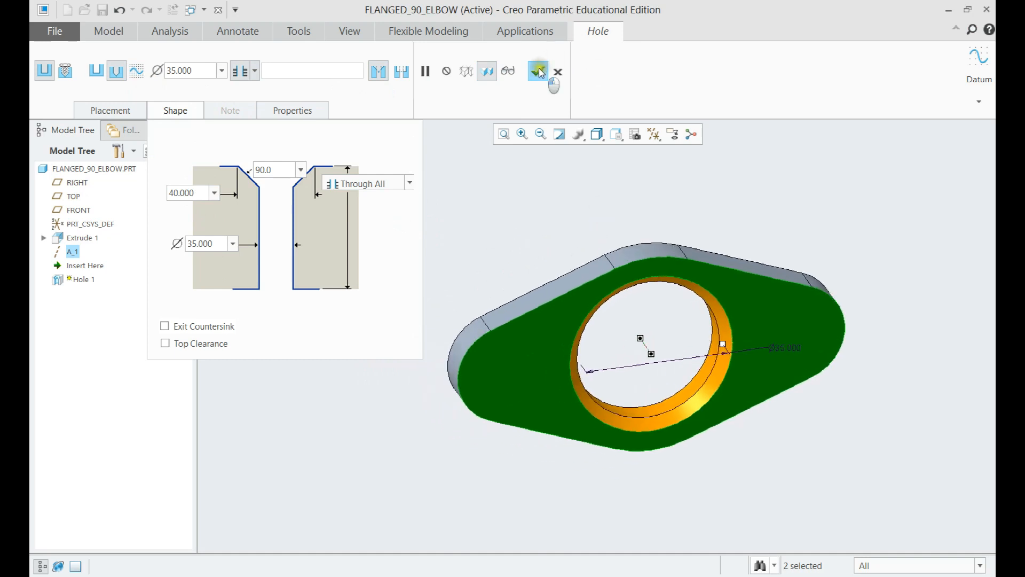
{"action": "left_click", "coordinate": [537, 70]}
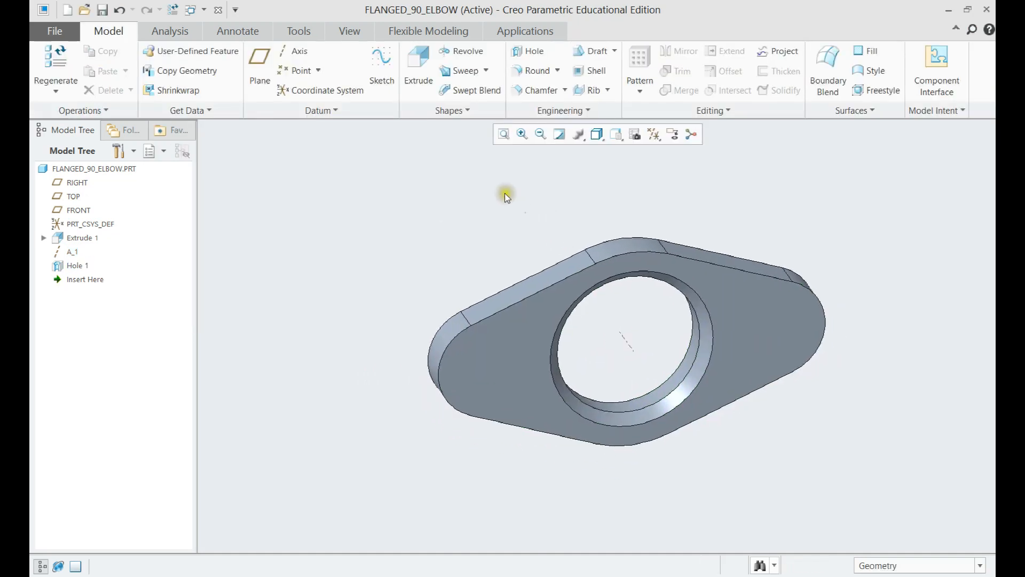
- Sketch points at both end-arc centres on the flange face as Sketch 1
{"action": "left_click", "coordinate": [382, 69]}
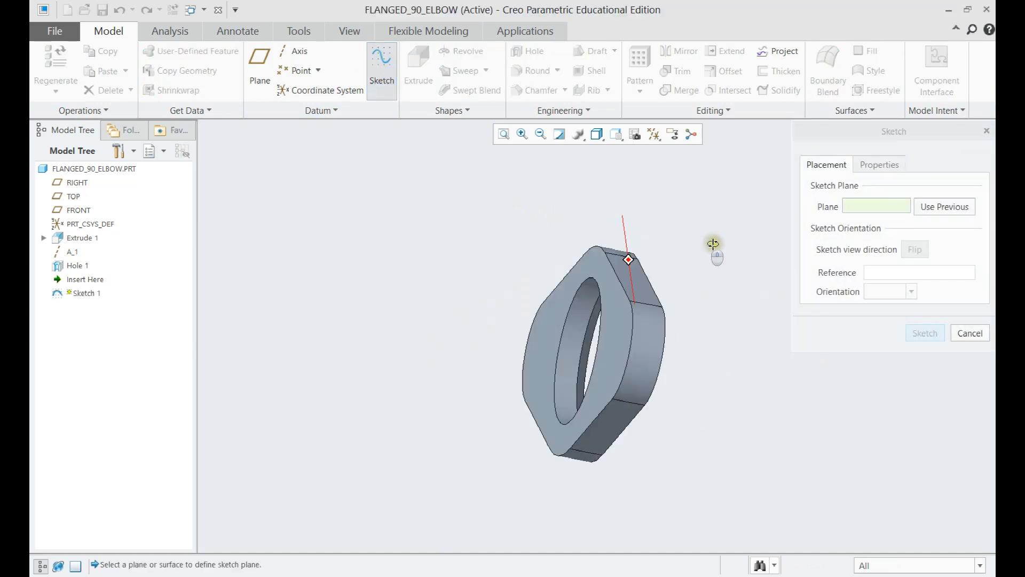
{"action": "left_click", "coordinate": [634, 342]}
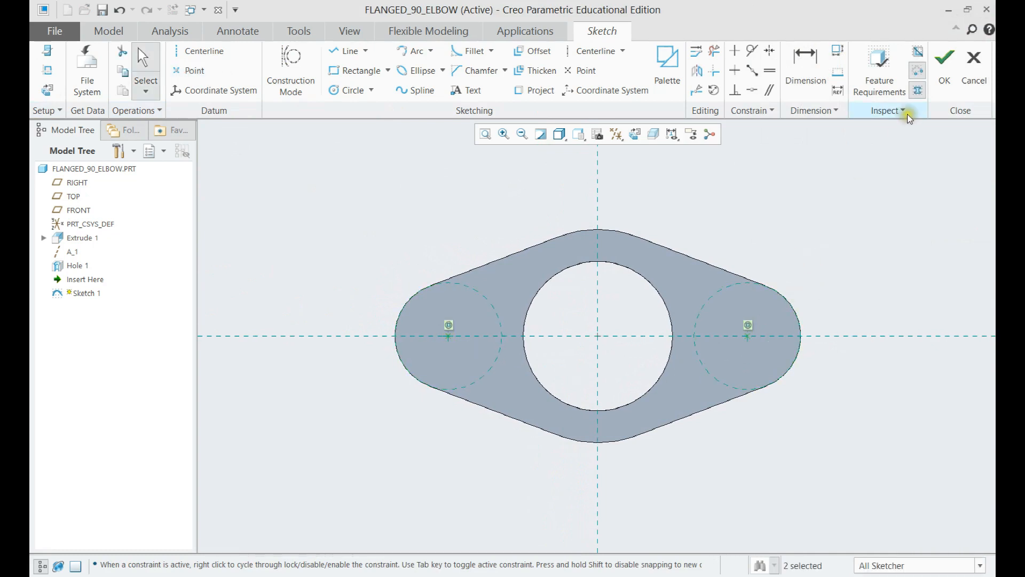
{"action": "left_click", "coordinate": [945, 53]}
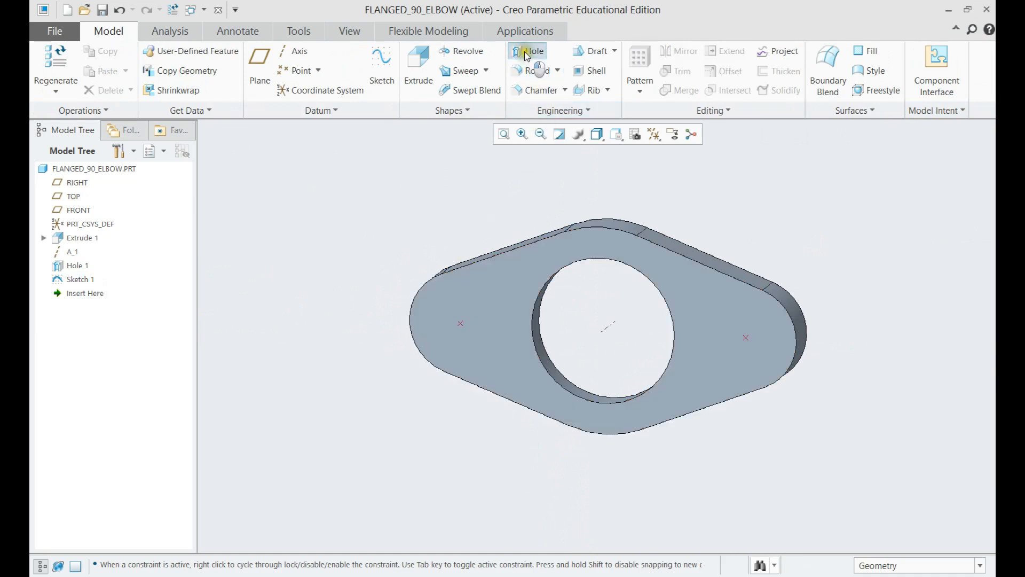
- Place Hole 2 at the left point: 11 mm diameter with 20 mm countersink
{"action": "left_click", "coordinate": [528, 51]}
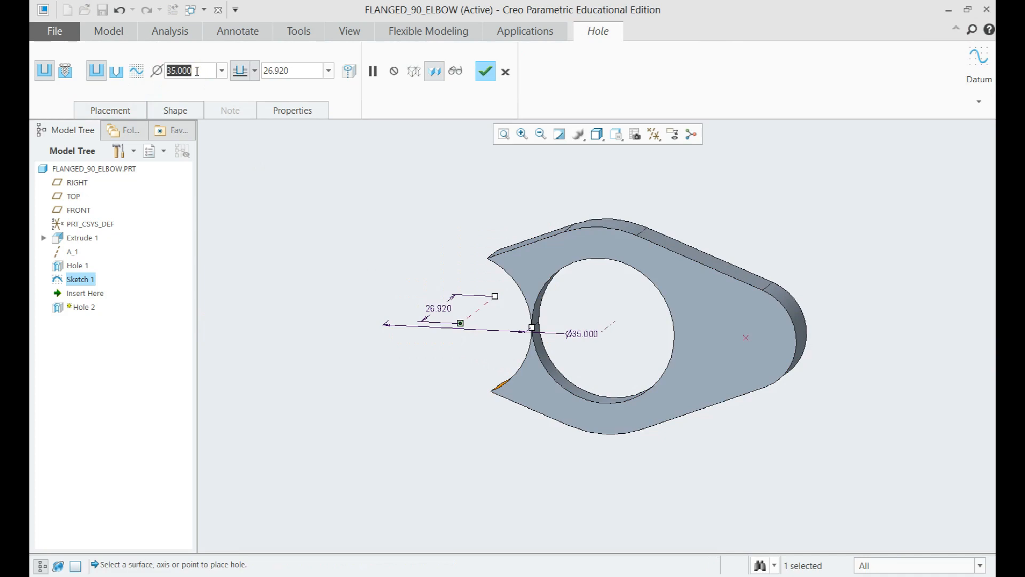
{"action": "type", "text": "11.000"}
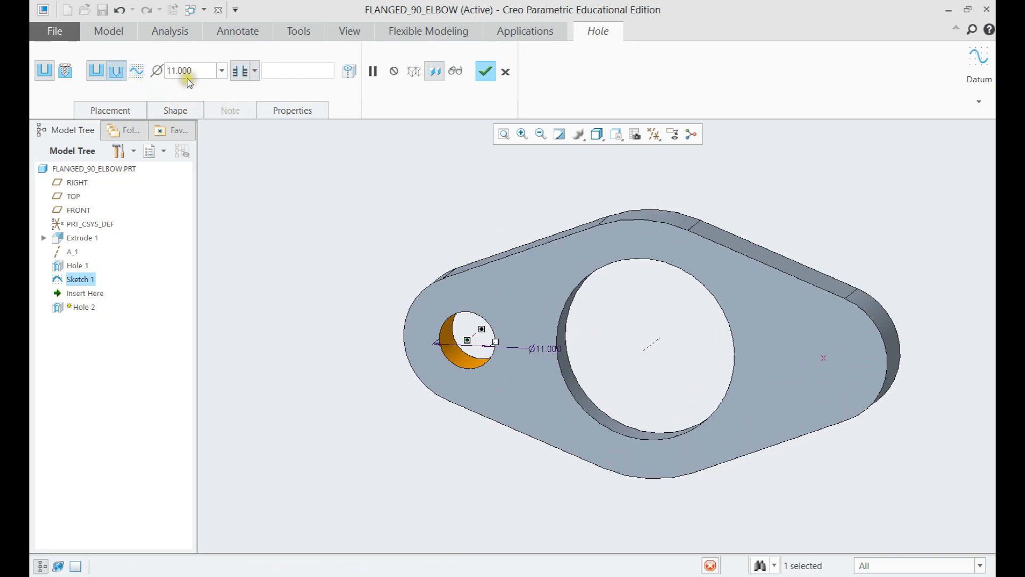
{"action": "left_click", "coordinate": [175, 110]}
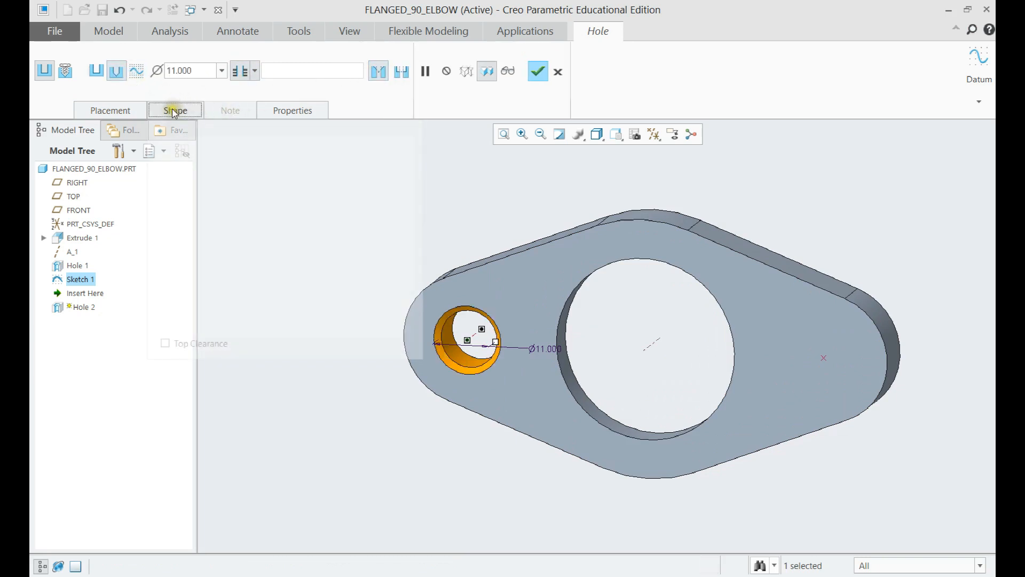
{"action": "left_click", "coordinate": [176, 110]}
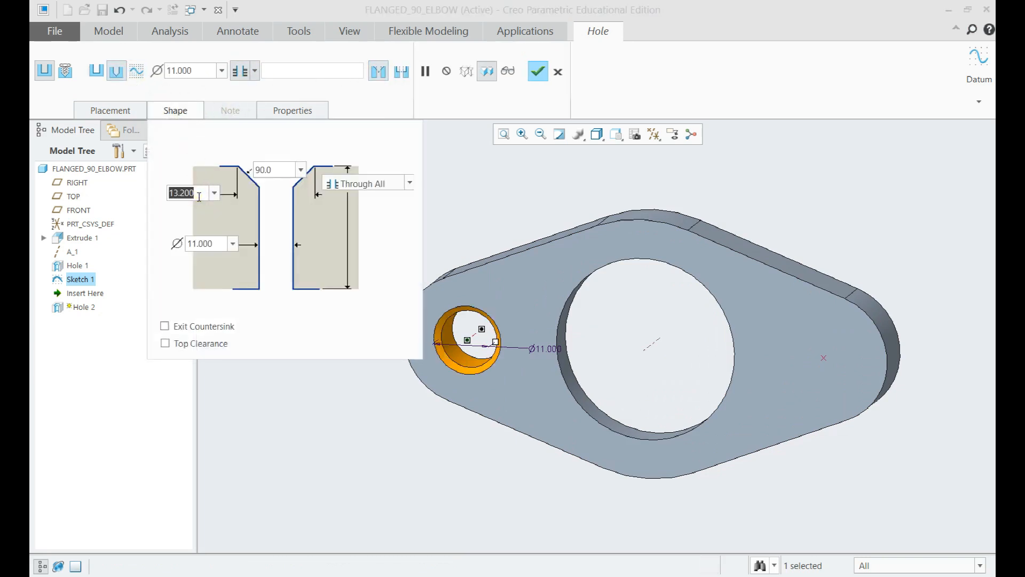
{"action": "type", "text": "20.000"}
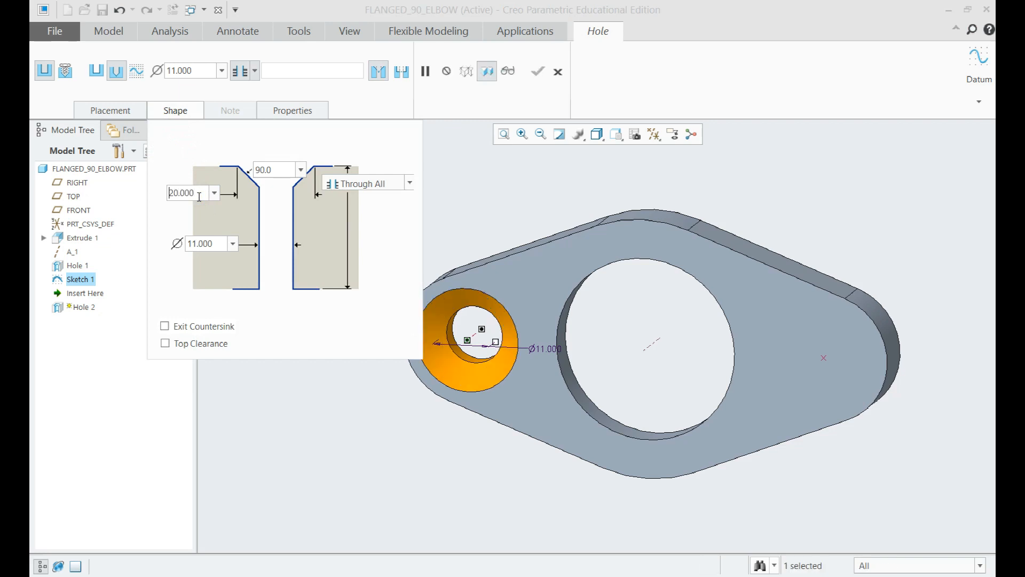
{"action": "left_click", "coordinate": [541, 72]}
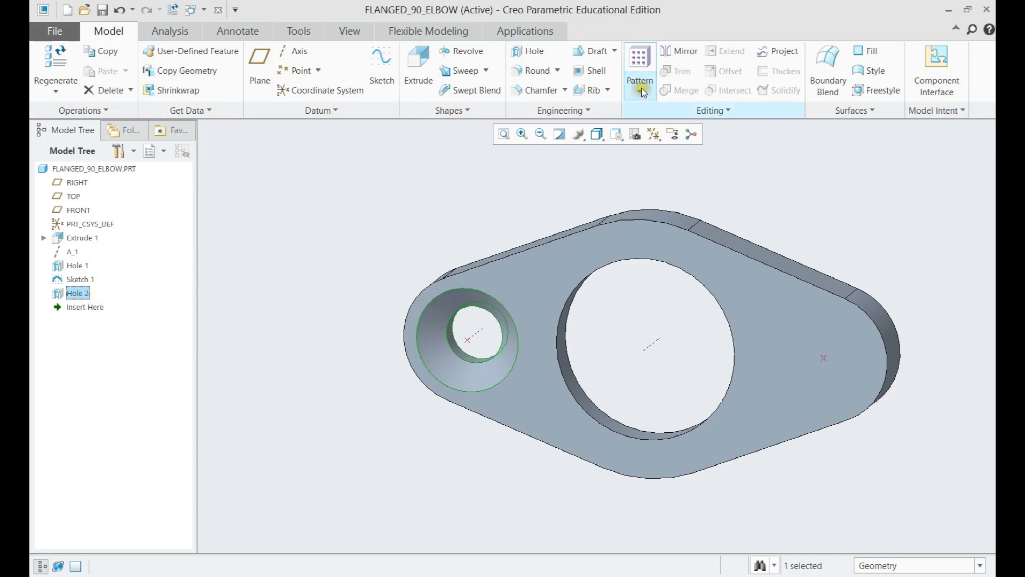
- Pattern Hole 2 with the Point pattern type onto the Sketch 1 points
{"action": "left_click", "coordinate": [640, 69]}
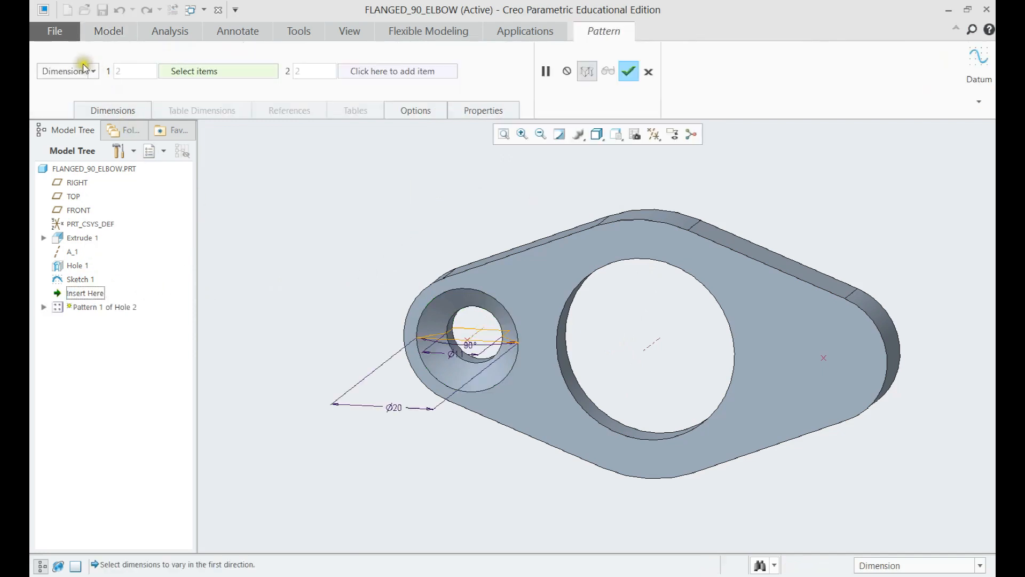
{"action": "left_click", "coordinate": [93, 71]}
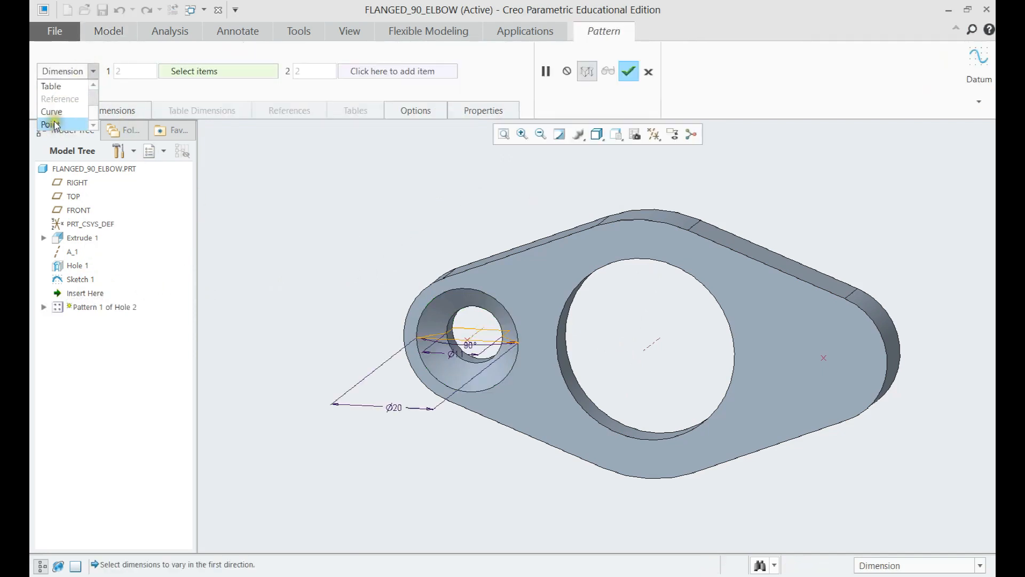
{"action": "left_click", "coordinate": [51, 124]}
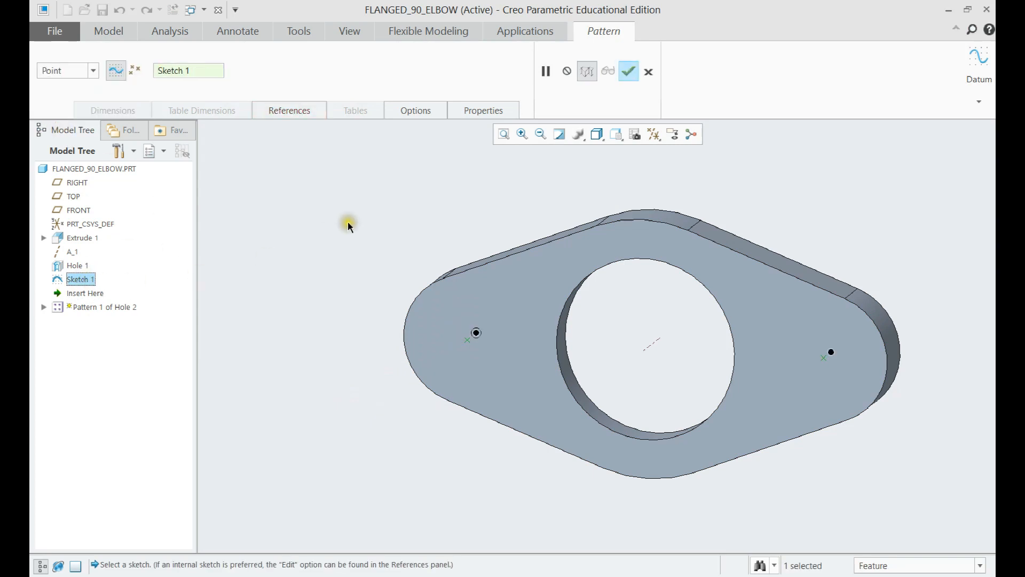
{"action": "left_click", "coordinate": [629, 72]}
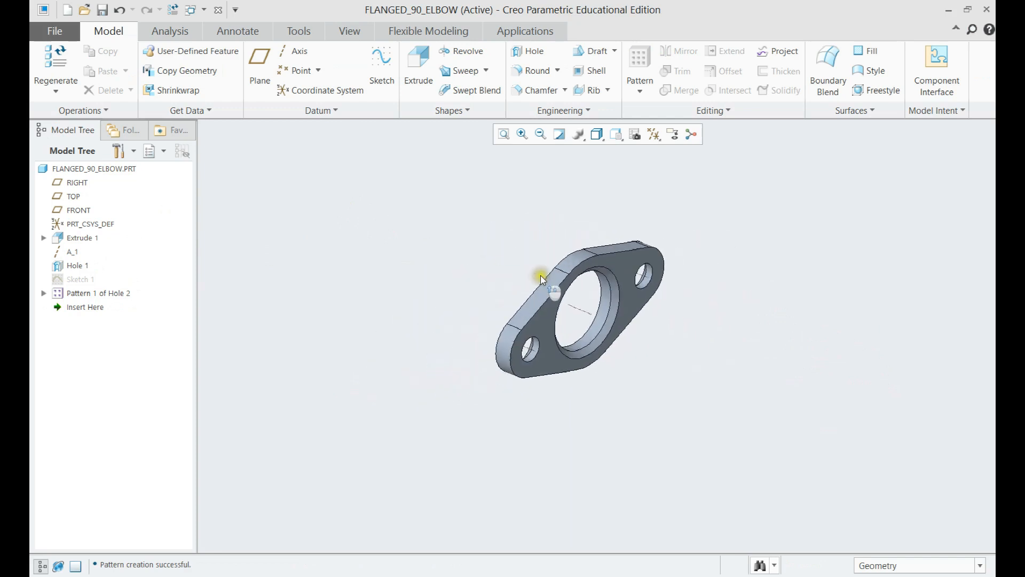
- Show datum planes and add DTM1 offset 105 mm from RIGHT, direction flipped
{"action": "left_click", "coordinate": [654, 134]}
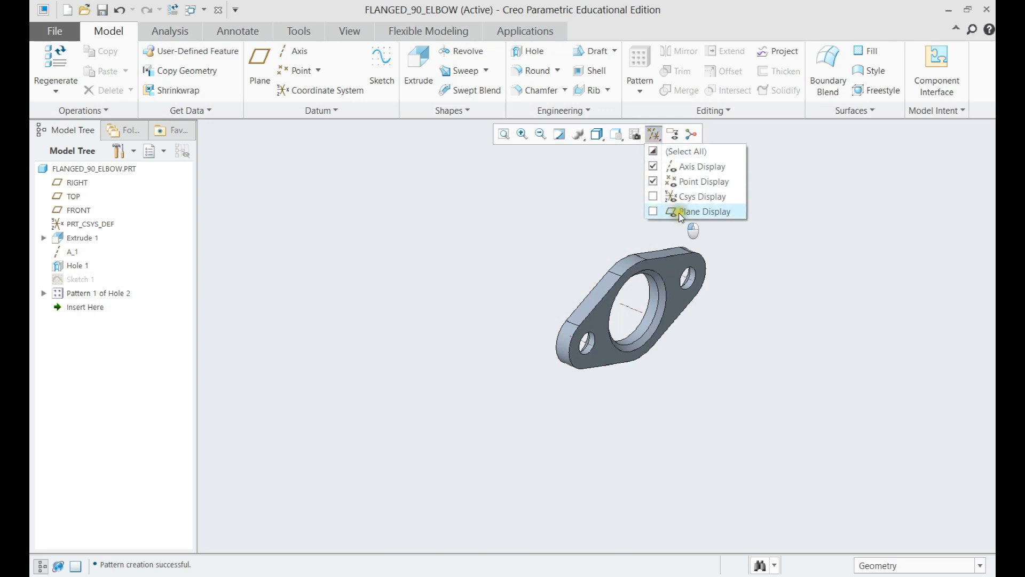
{"action": "left_click", "coordinate": [653, 211]}
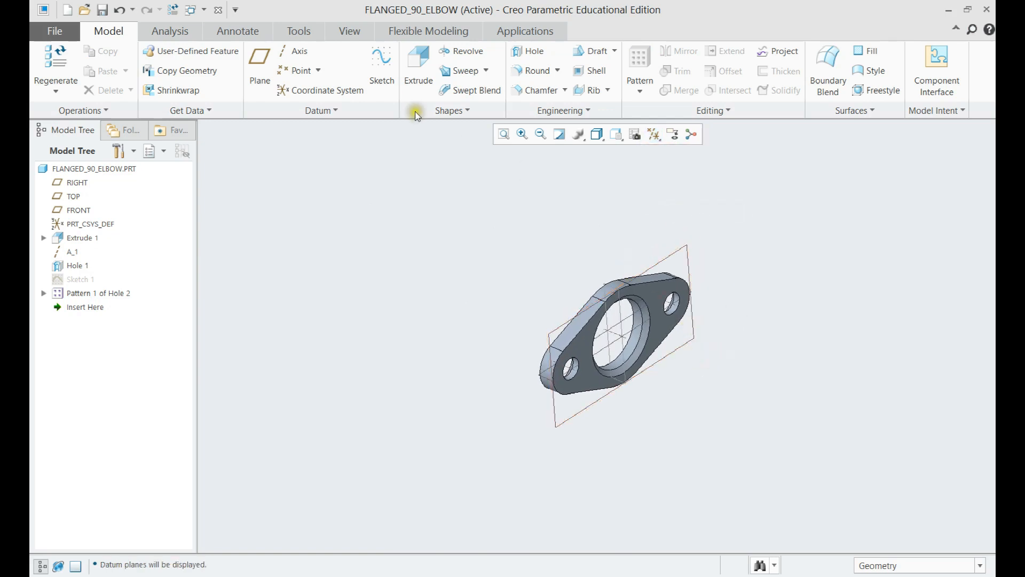
{"action": "left_click", "coordinate": [259, 64]}
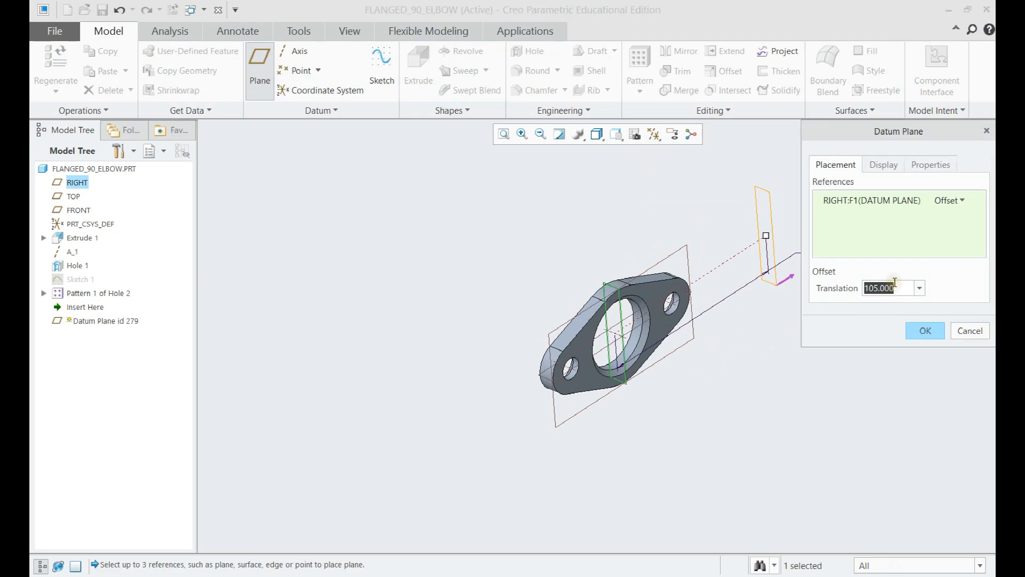
{"action": "type", "text": "-1"}
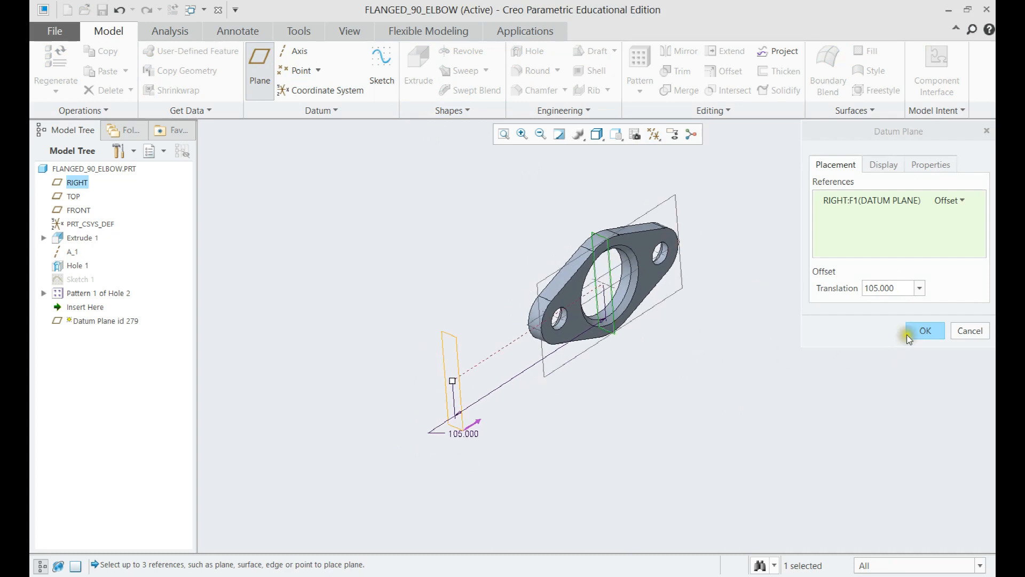
{"action": "left_click", "coordinate": [925, 331]}
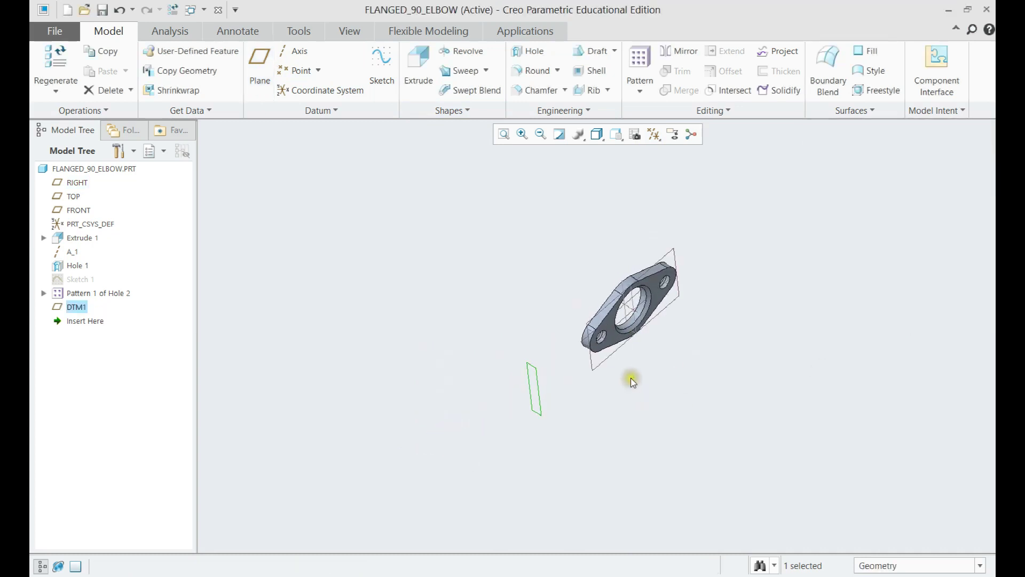
- Start Sketch 2 and delete the FRONT plane from its references
{"action": "left_click", "coordinate": [381, 64]}
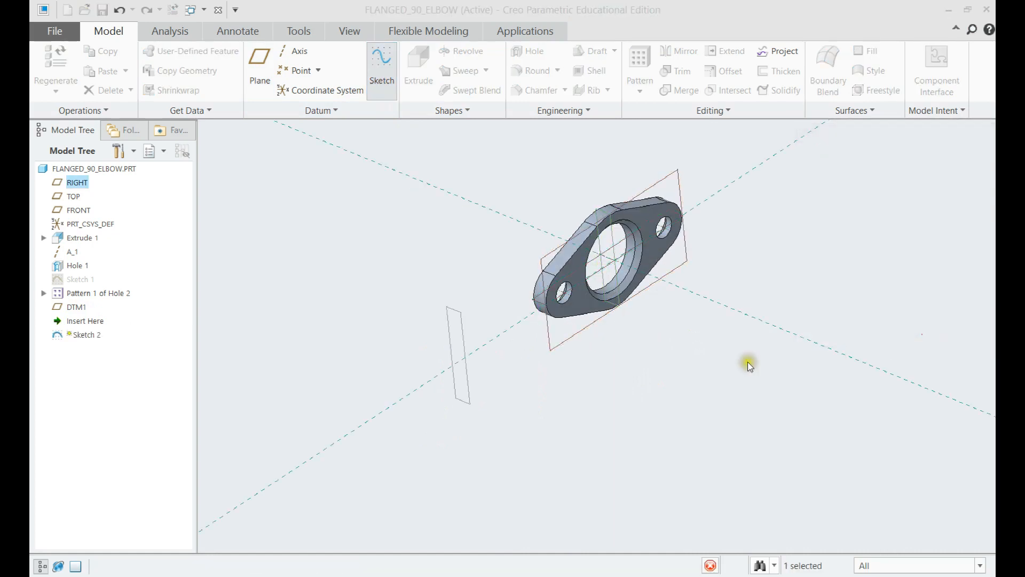
{"action": "left_click", "coordinate": [382, 60]}
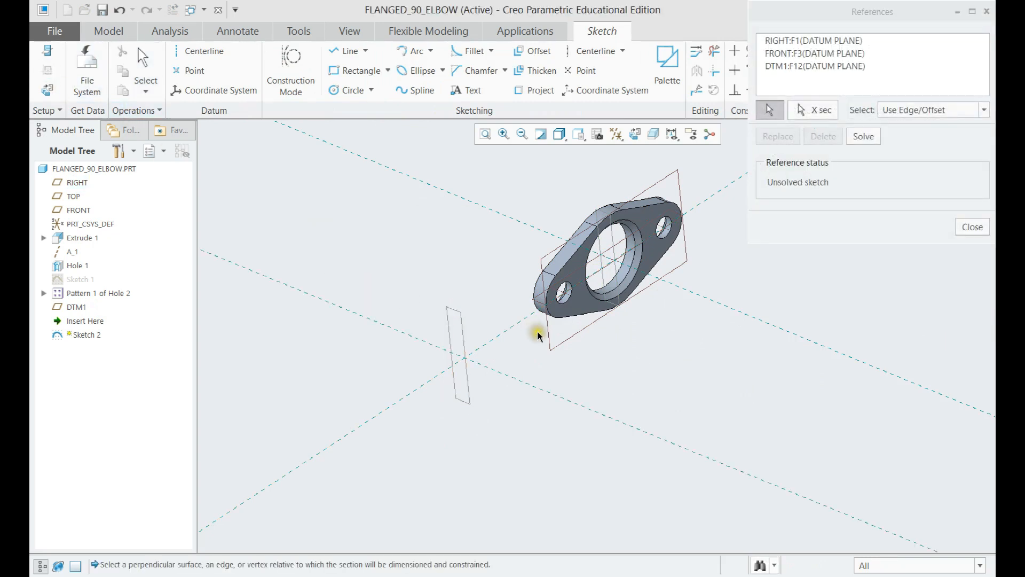
{"action": "mouse_move", "coordinate": [552, 338]}
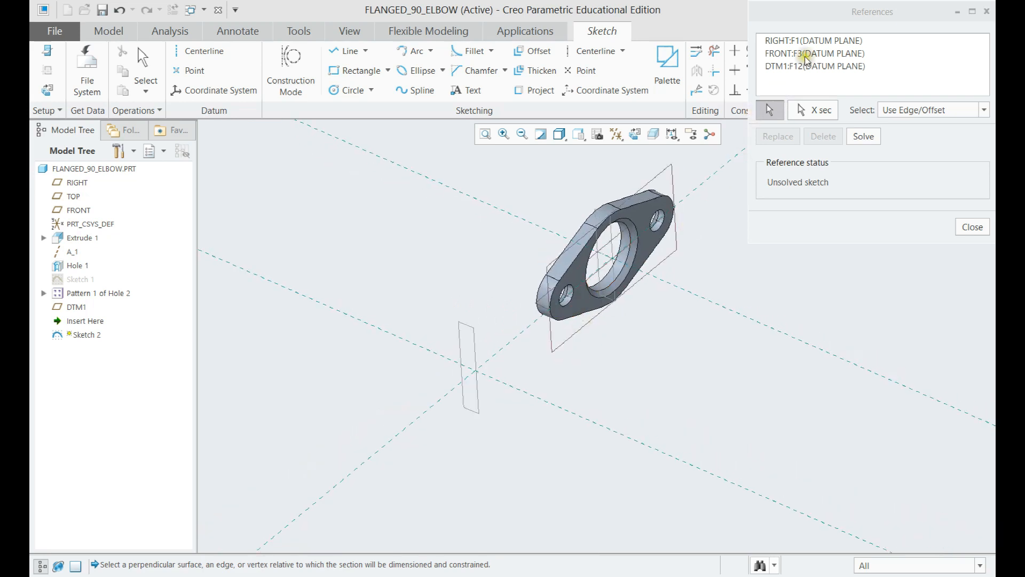
{"action": "left_click", "coordinate": [814, 53]}
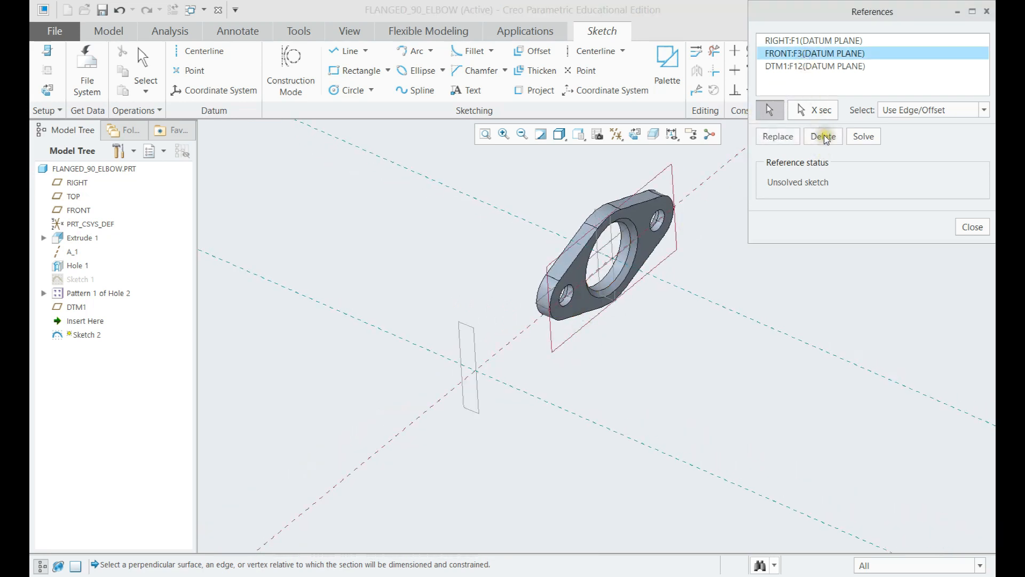
{"action": "left_click", "coordinate": [972, 226]}
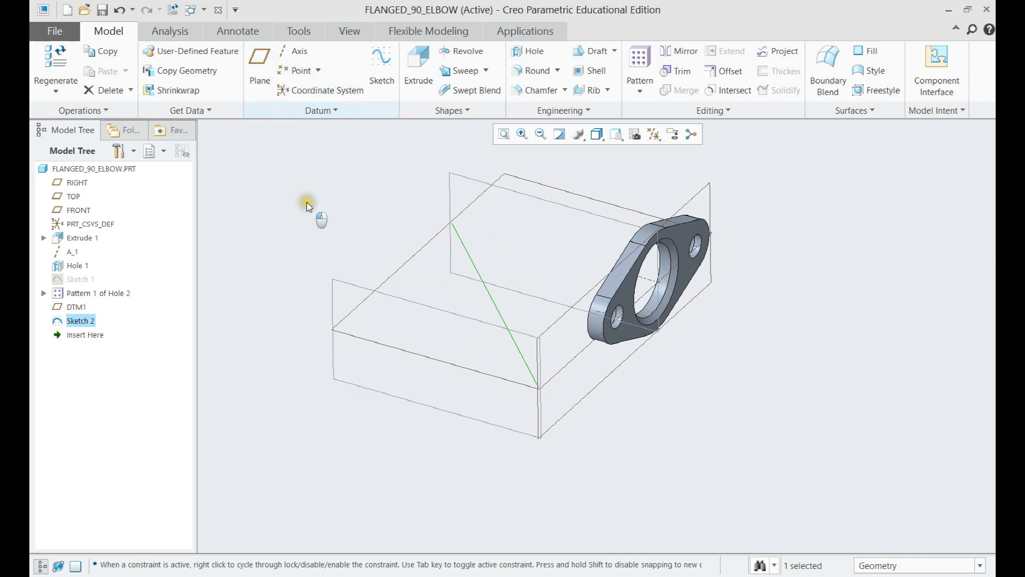
- Create DTM2 through the Sketch 2 diagonal line, normal to the TOP plane
{"action": "left_click", "coordinate": [260, 64]}
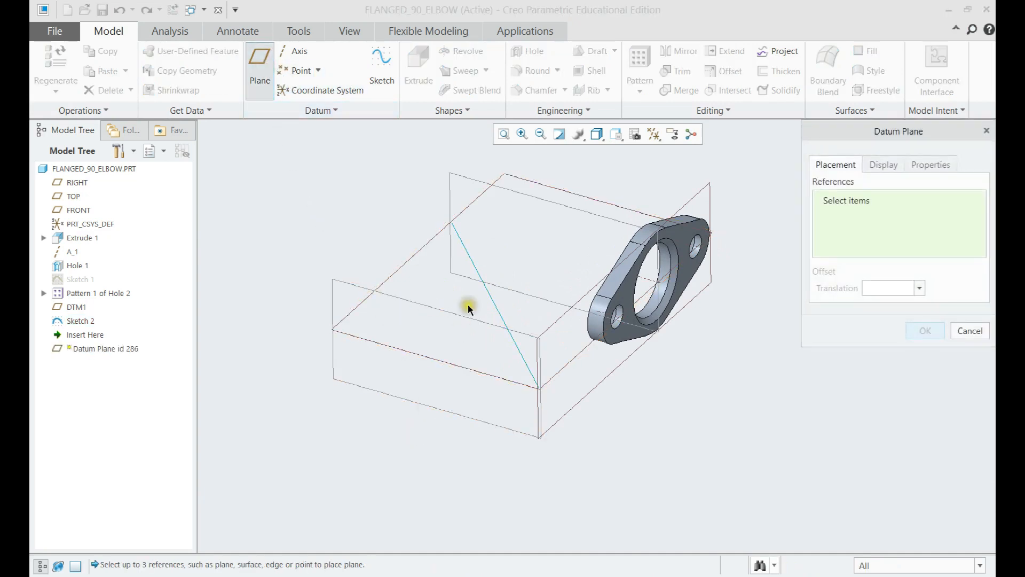
{"action": "left_click", "coordinate": [470, 308]}
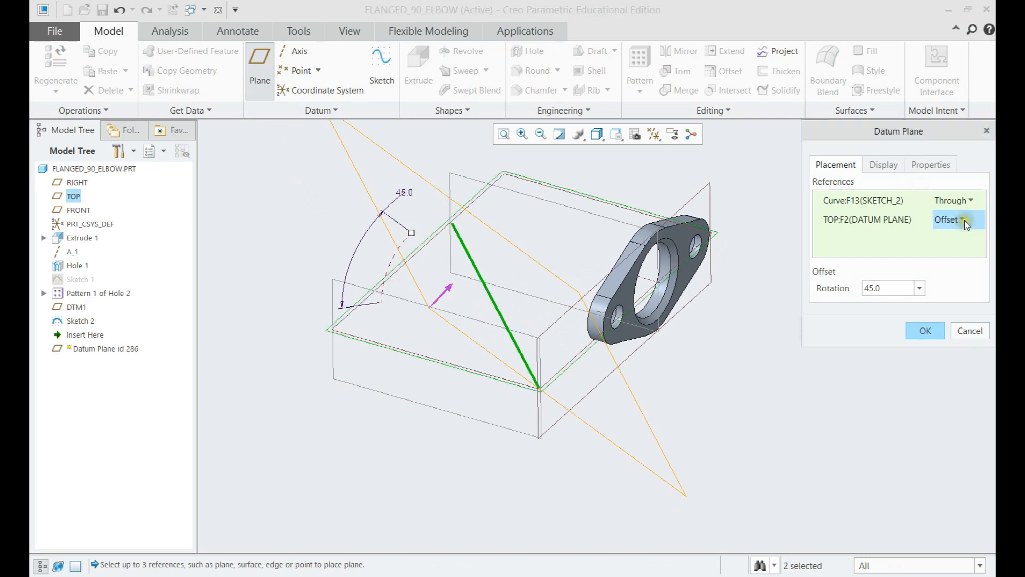
{"action": "left_click", "coordinate": [965, 219]}
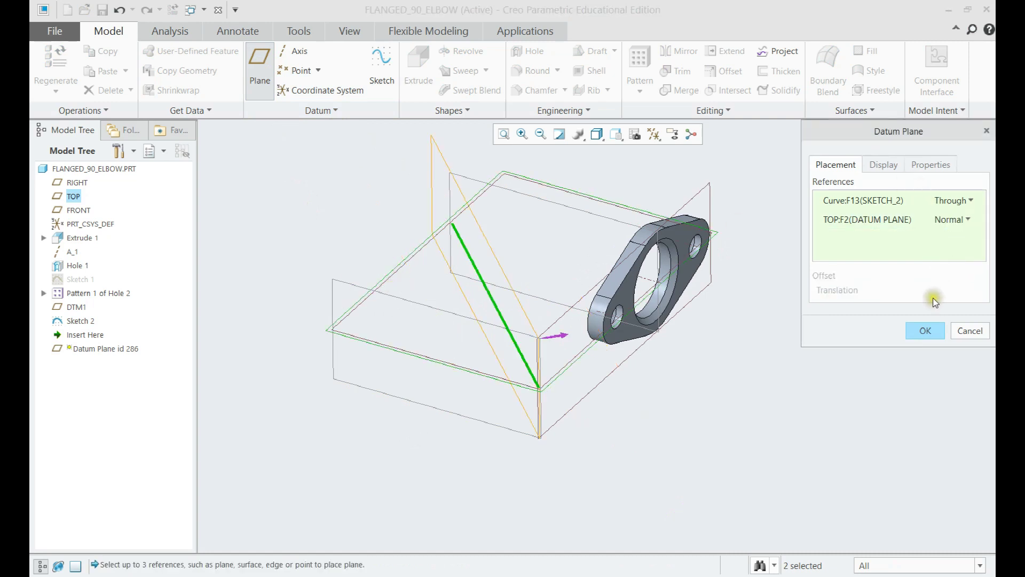
{"action": "left_click", "coordinate": [925, 331]}
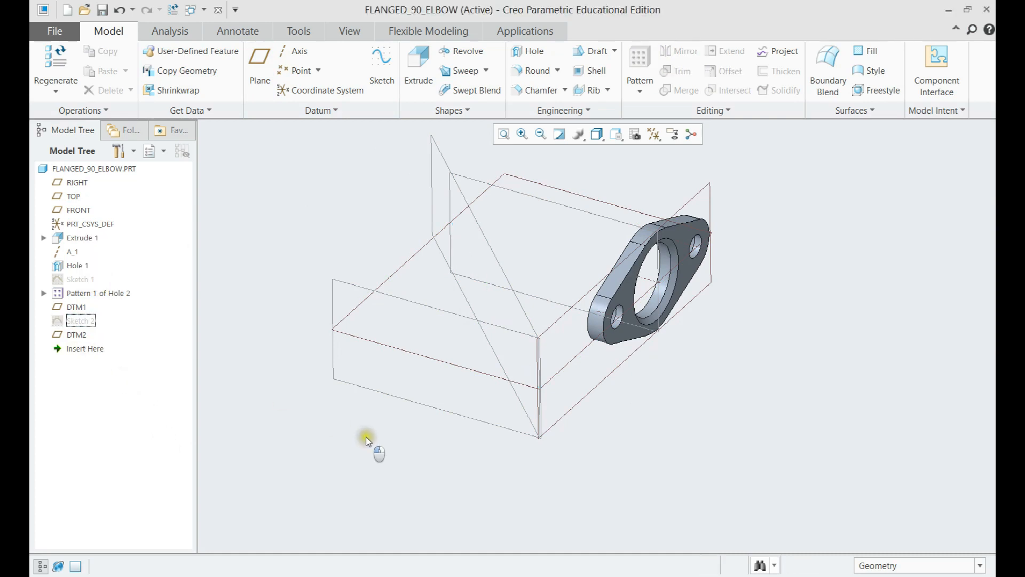
{"action": "left_click_drag", "start_coordinate": [369, 441], "coordinate": [406, 417]}
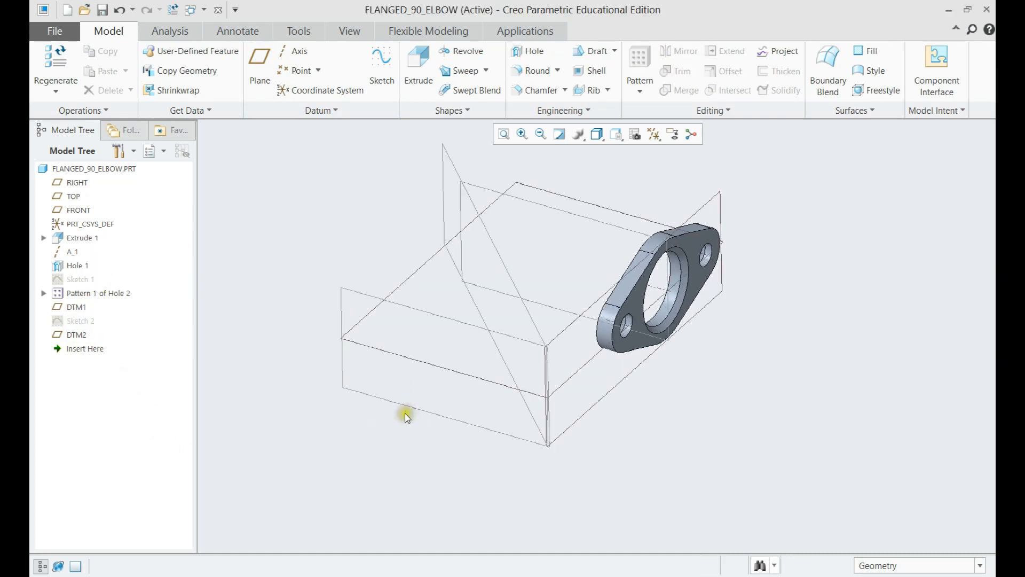
- Mirror Extrude 1 through Pattern 1 of Hole 2 across DTM2, creating Mirror 1
{"action": "left_click", "coordinate": [82, 238]}
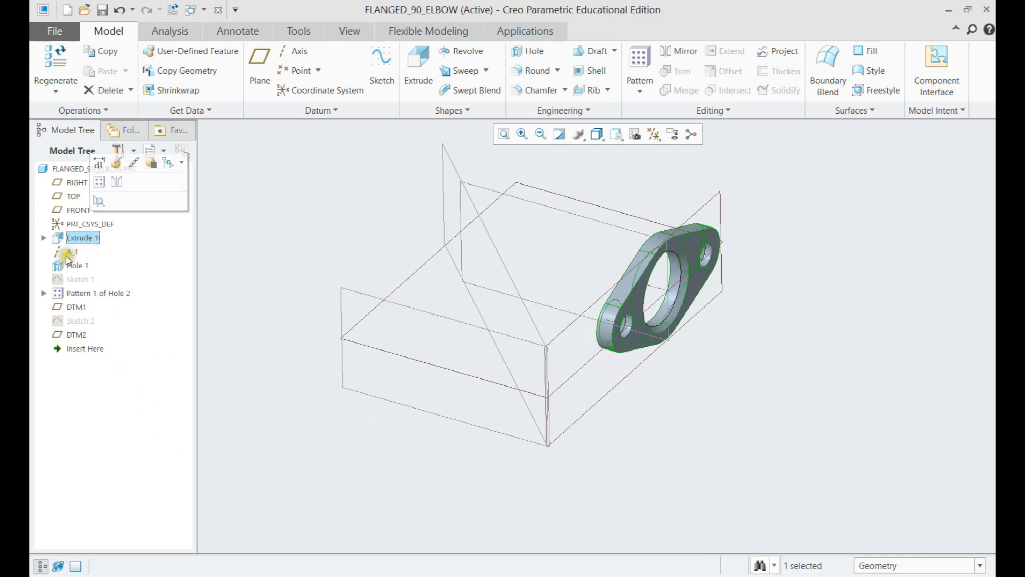
{"action": "left_click", "coordinate": [98, 293]}
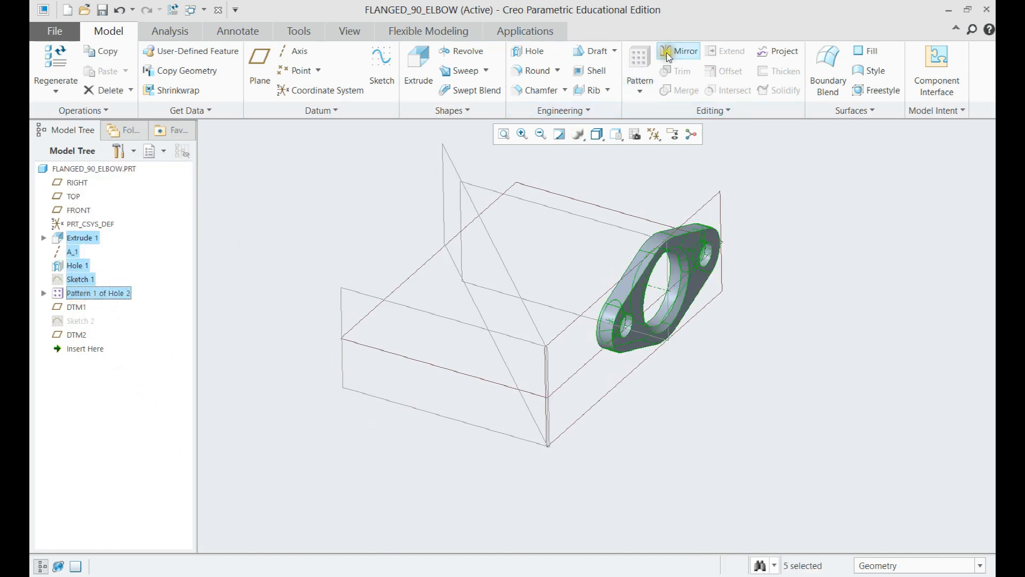
{"action": "left_click", "coordinate": [678, 51]}
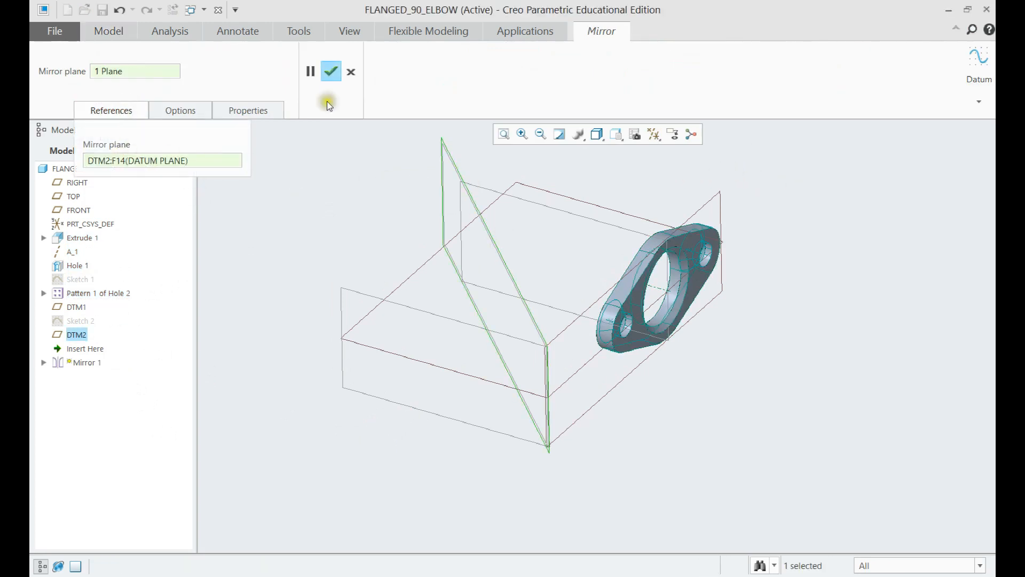
{"action": "left_click", "coordinate": [331, 71]}
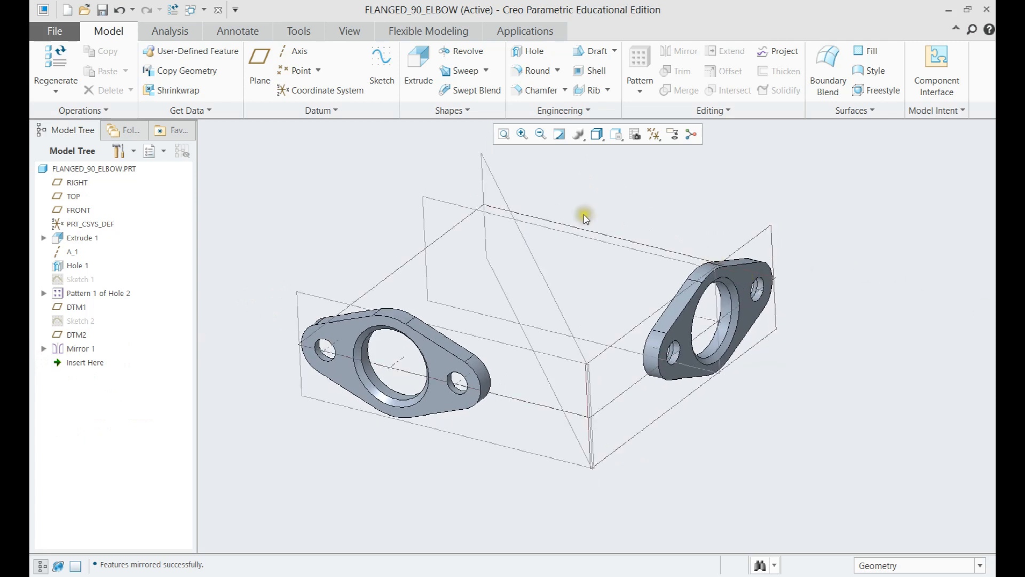
{"action": "left_click_drag", "start_coordinate": [584, 218], "coordinate": [389, 224]}
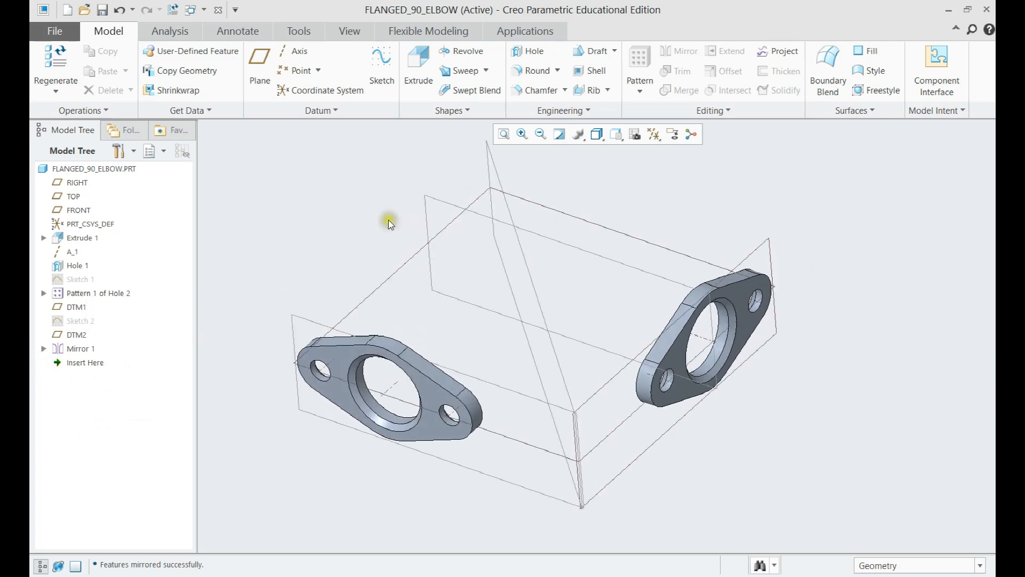
- Open Sketch 3 on TOP, referencing RIGHT, both flange faces and axis A_5
{"action": "left_click", "coordinate": [382, 64]}
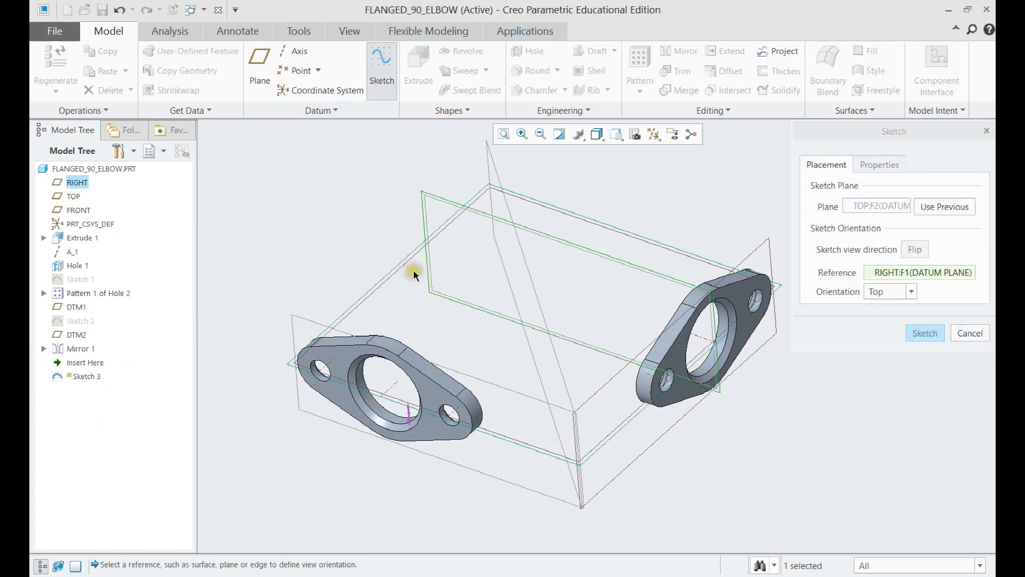
{"action": "left_click", "coordinate": [925, 333]}
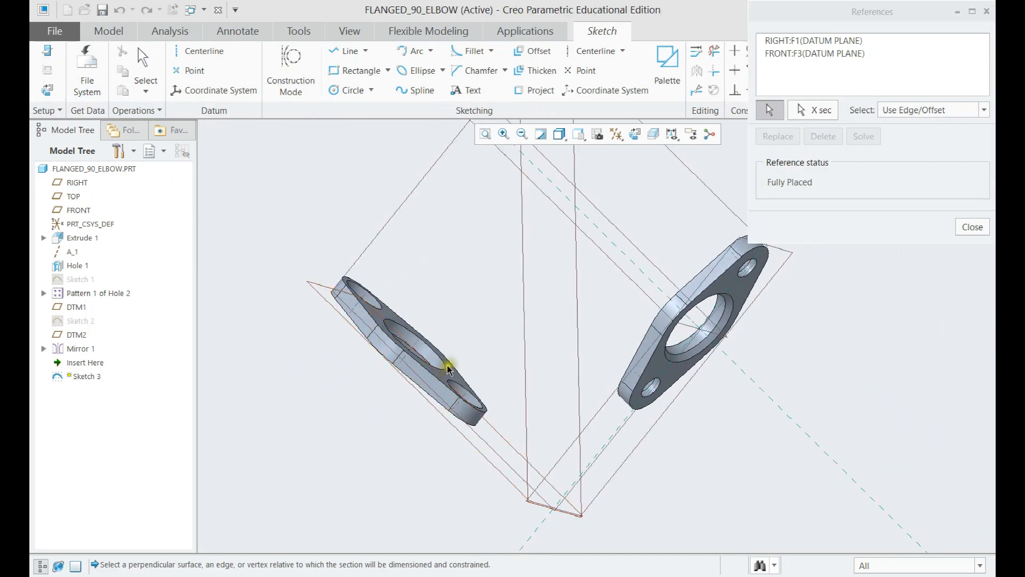
{"action": "left_click", "coordinate": [746, 293]}
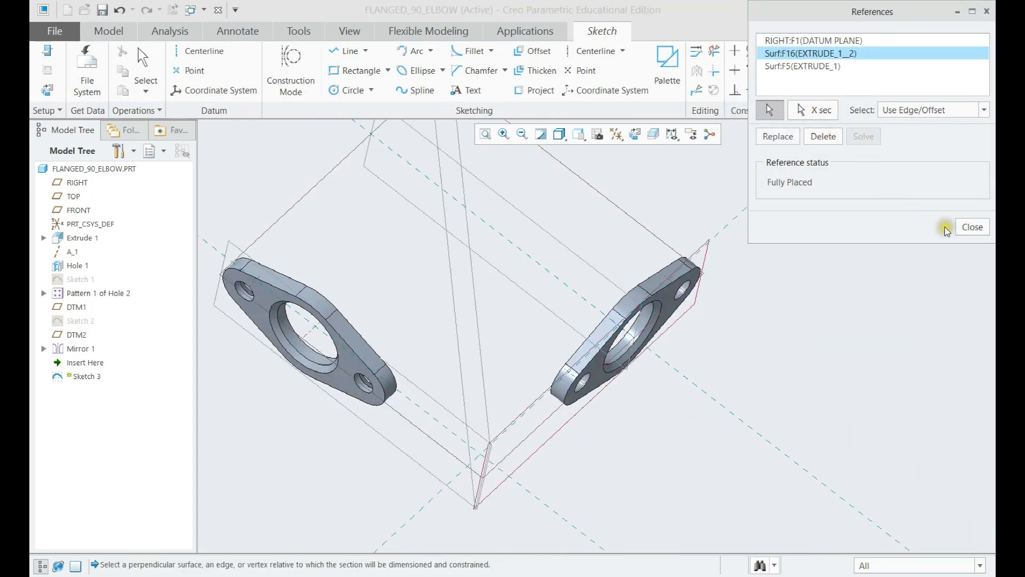
{"action": "left_click", "coordinate": [652, 286]}
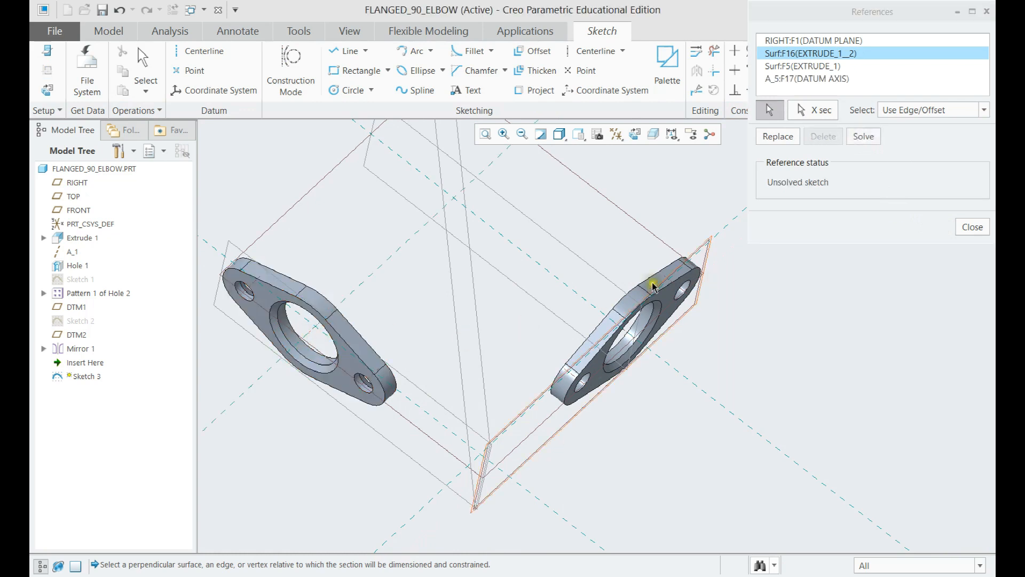
{"action": "left_click", "coordinate": [654, 288]}
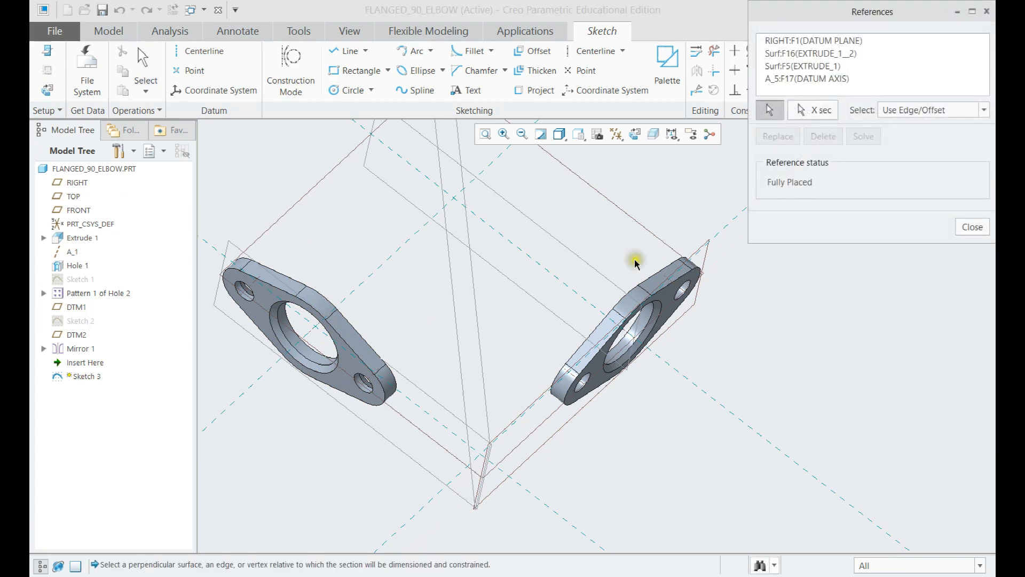
{"action": "left_click", "coordinate": [973, 227]}
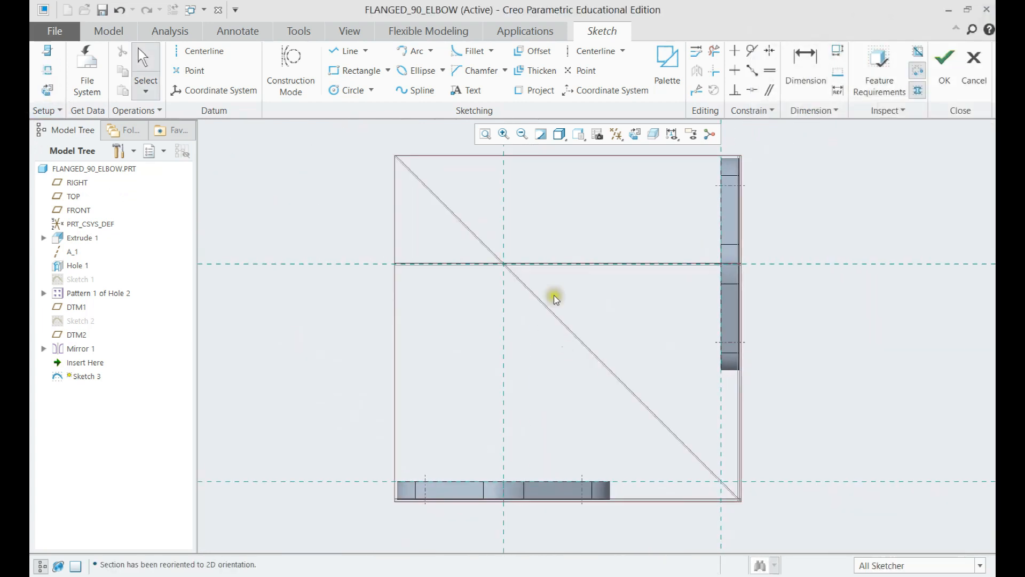
- Turn off Plane Display so datum planes are hidden in Sketch 3
{"action": "left_click", "coordinate": [616, 134]}
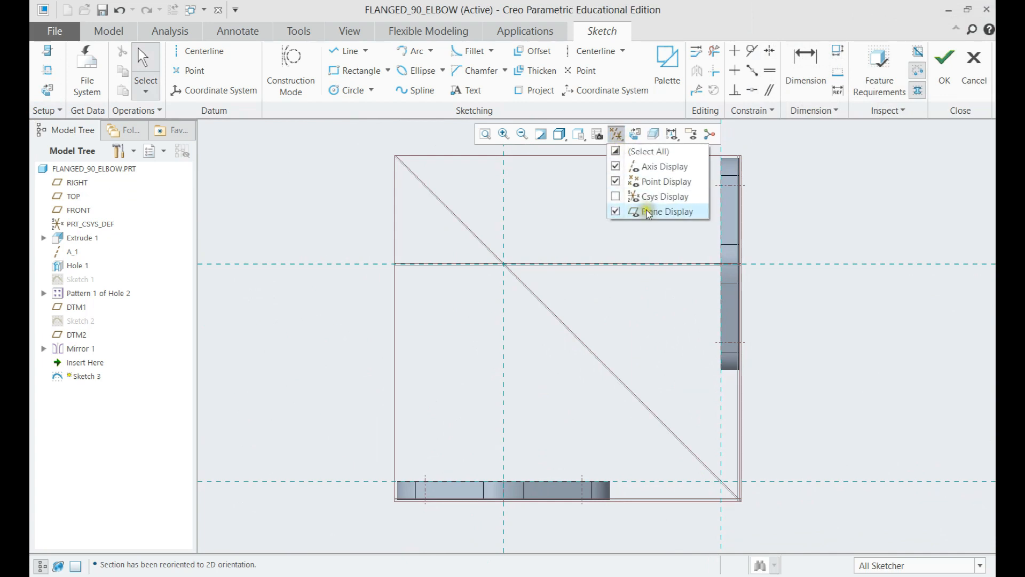
{"action": "left_click", "coordinate": [665, 211]}
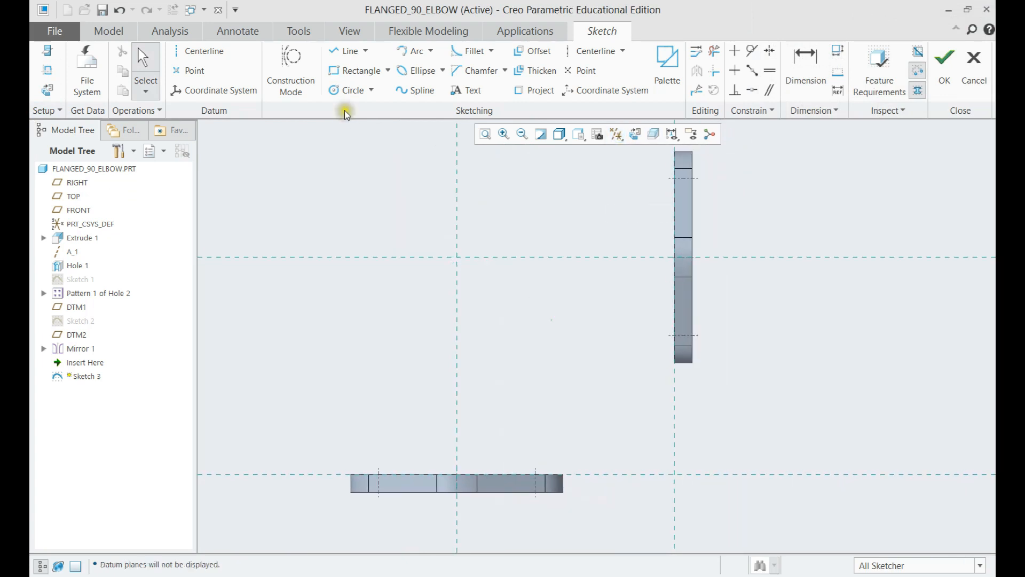
{"action": "left_click", "coordinate": [342, 50]}
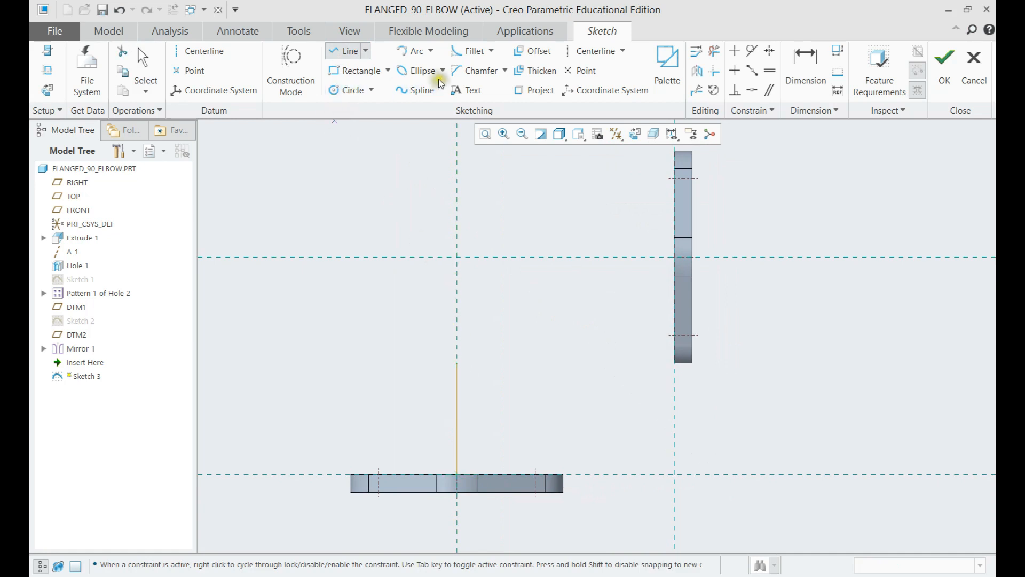
- Draw the line–arc–line elbow path and set the arc radius to (43+86.5)/2 = 65
{"action": "left_click", "coordinate": [411, 50]}
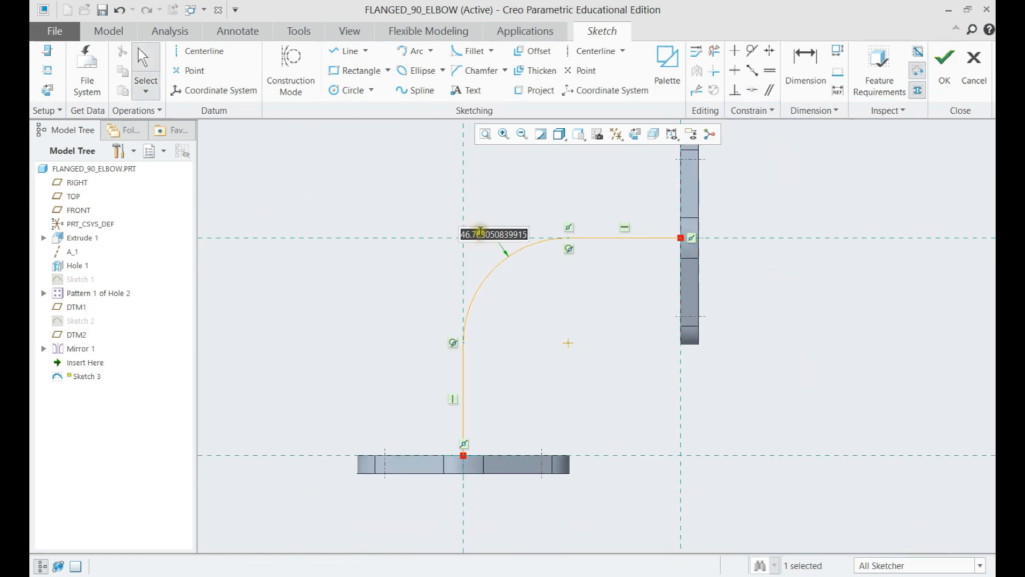
{"action": "double_click", "coordinate": [493, 234]}
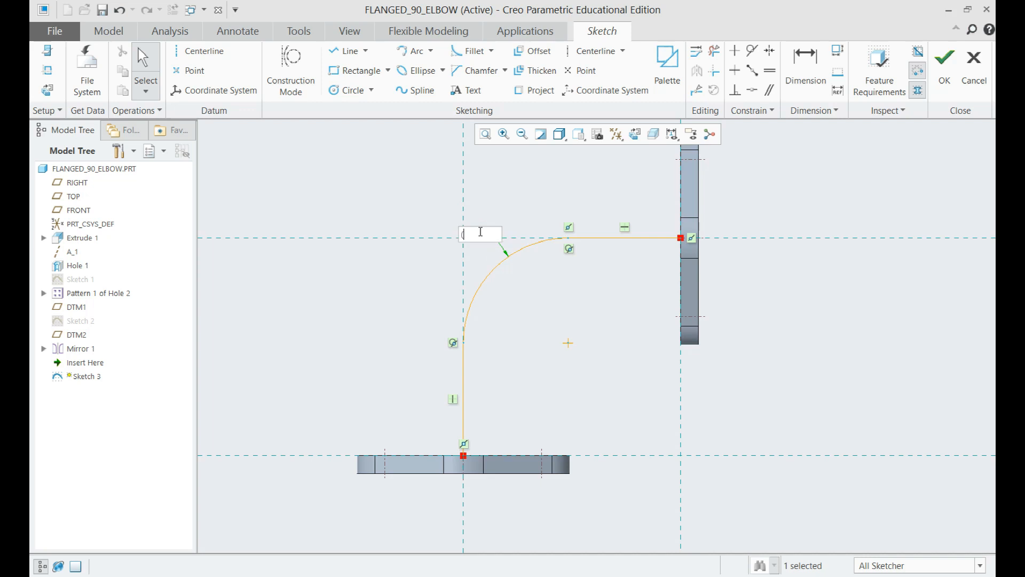
{"action": "type", "text": "(43.5"}
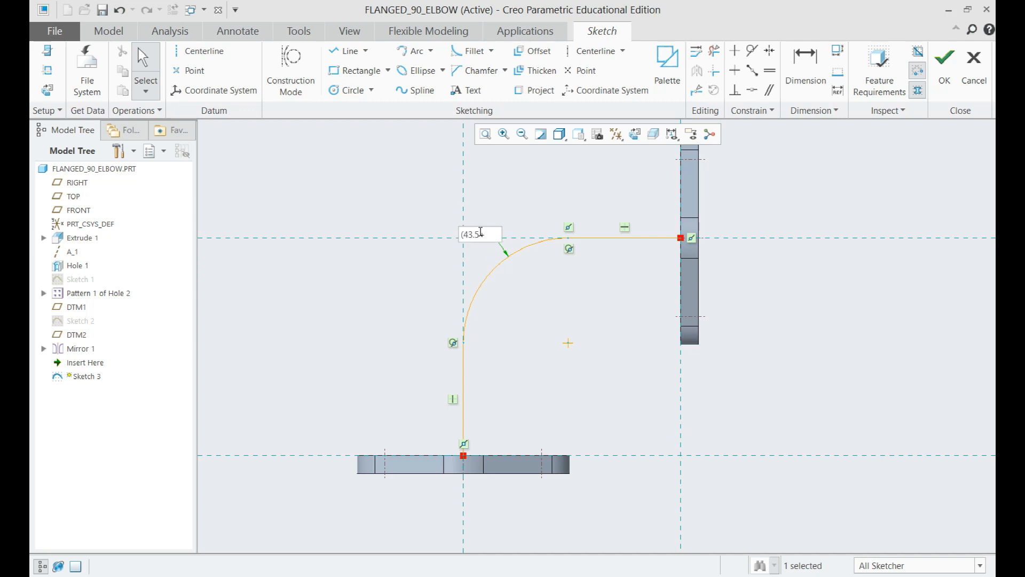
{"action": "type", "text": "86.5"}
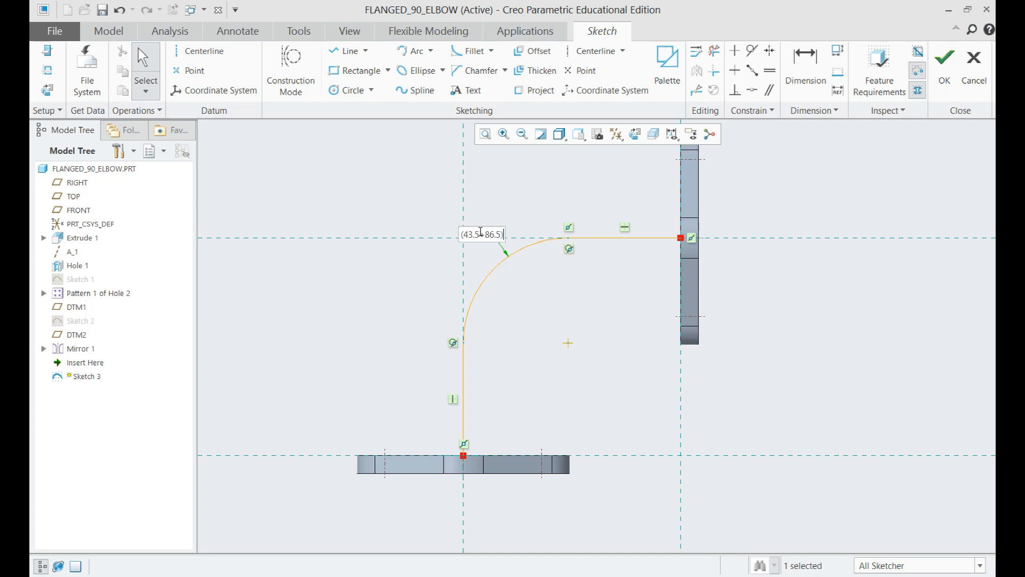
{"action": "type", "text": "/2"}
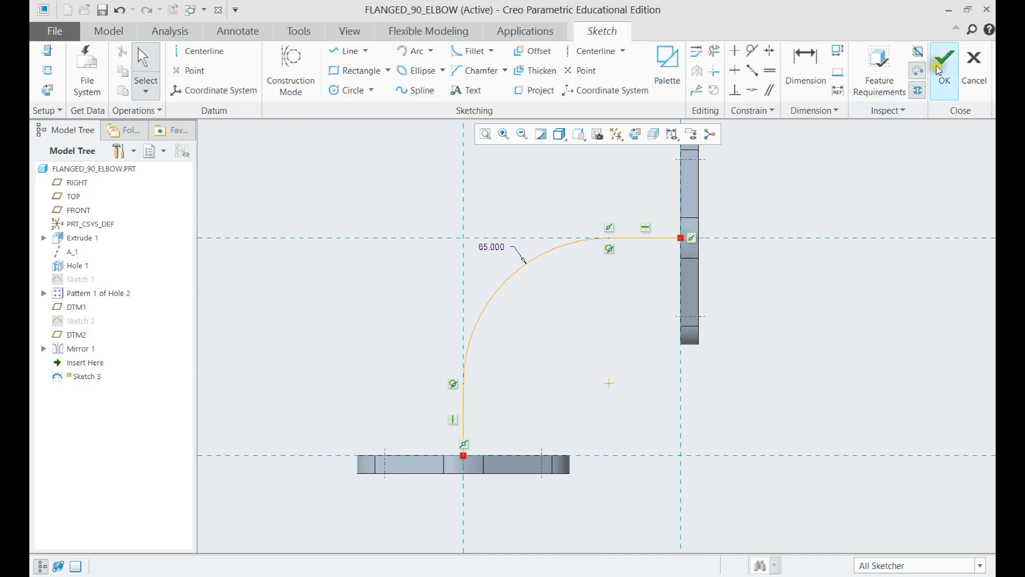
- Finish Sketch 3, start a sweep along it, and open the section sketch
{"action": "left_click", "coordinate": [947, 58]}
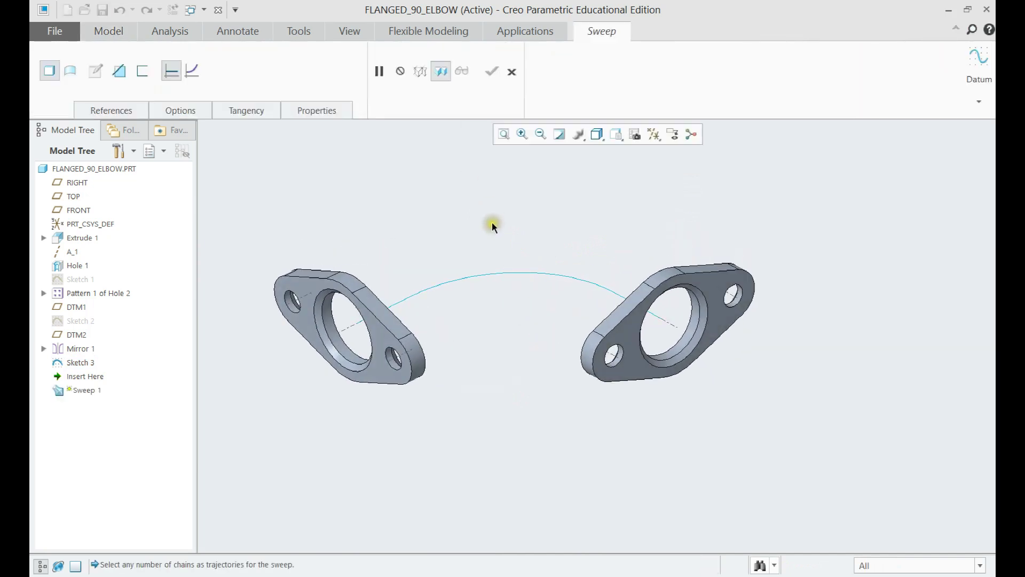
{"action": "left_click", "coordinate": [110, 110]}
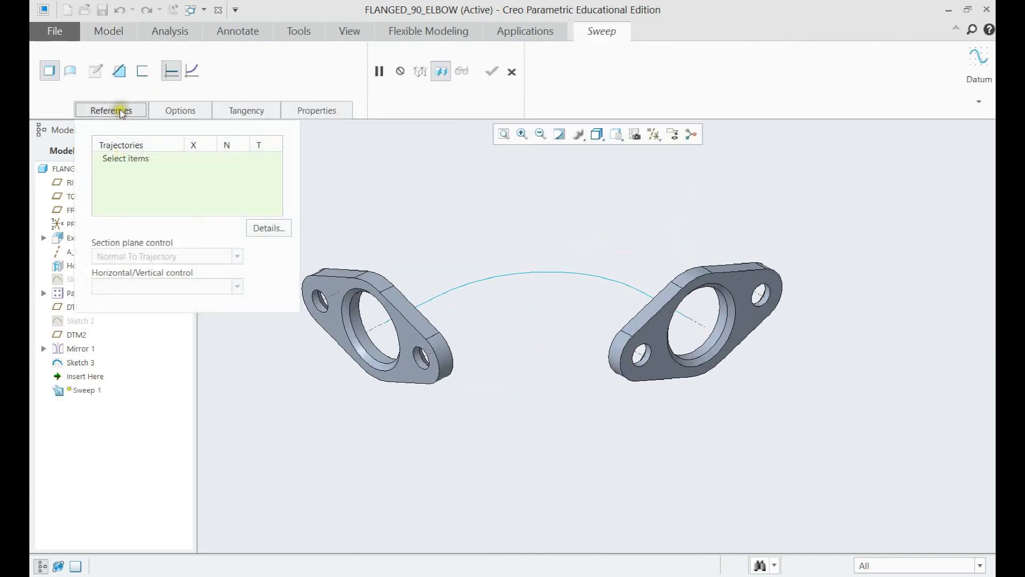
{"action": "left_click", "coordinate": [520, 272]}
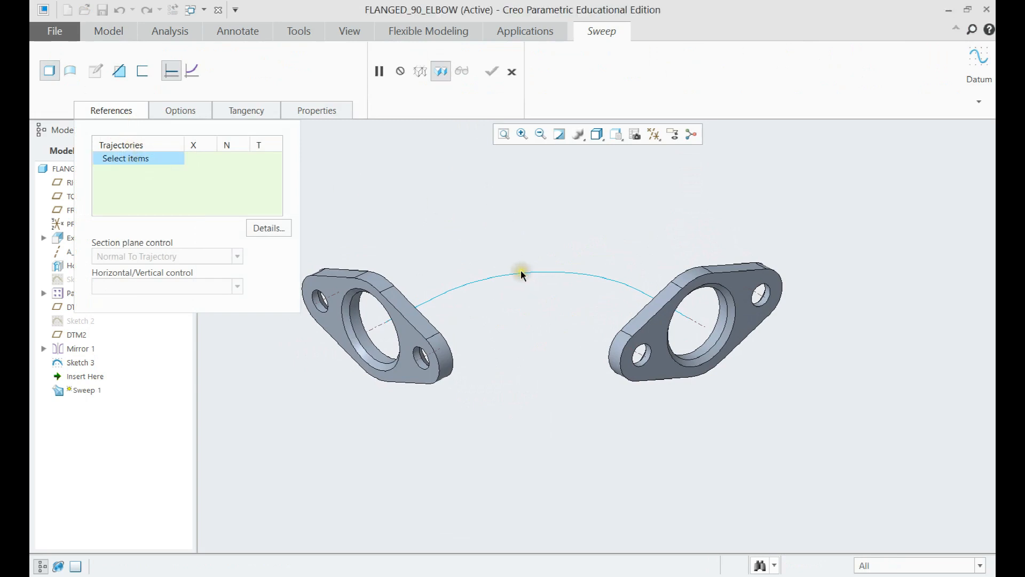
{"action": "left_click", "coordinate": [522, 274]}
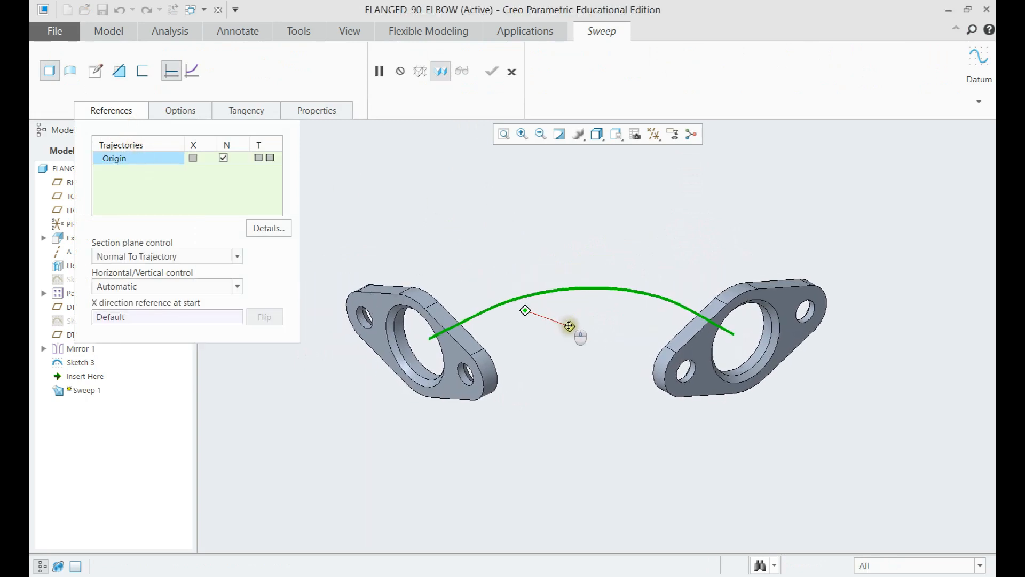
{"action": "left_click", "coordinate": [94, 71]}
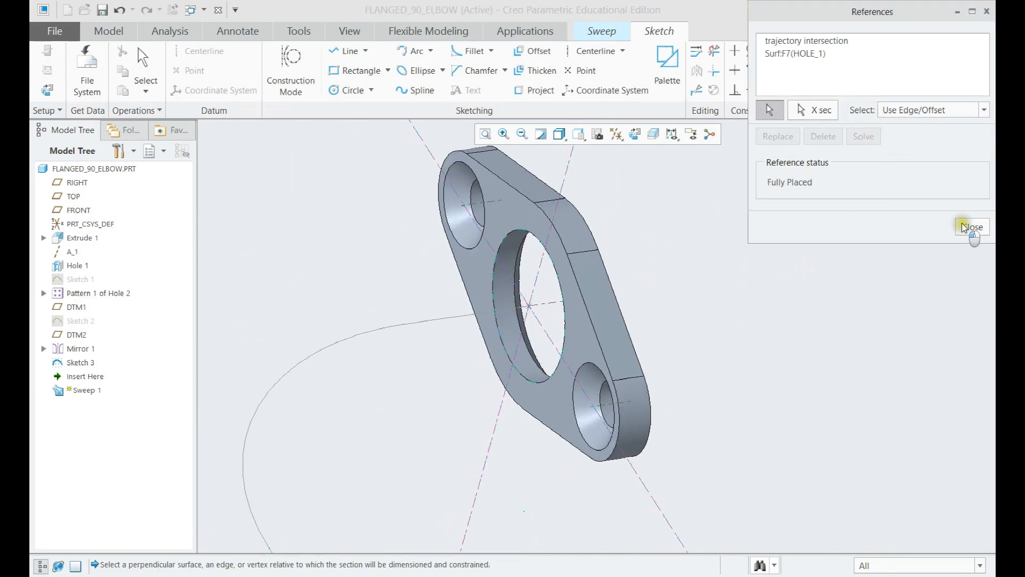
- Sketch concentric circles on the flange hole with diameters 45 and 42
{"action": "left_click", "coordinate": [970, 227]}
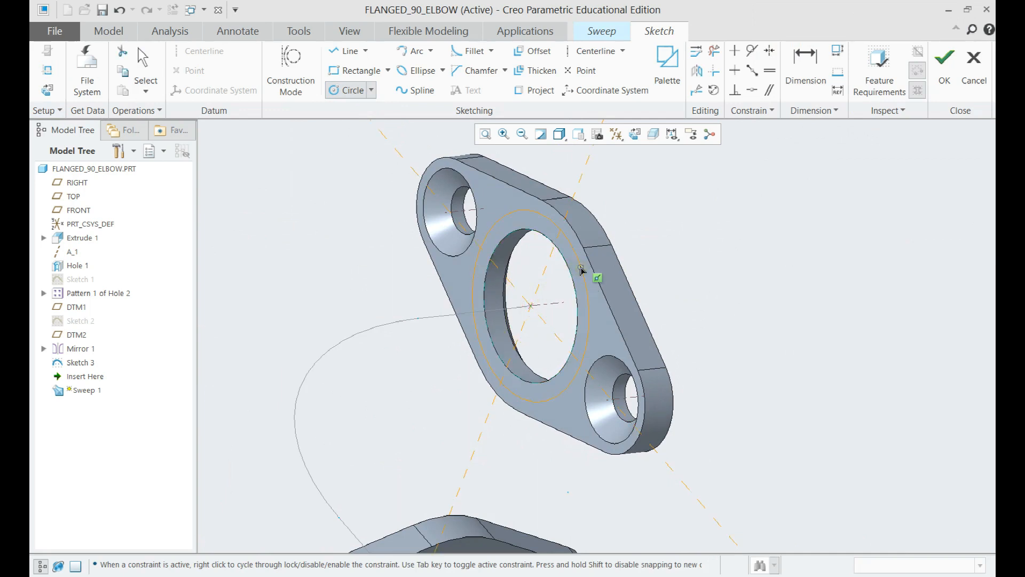
{"action": "left_click", "coordinate": [578, 269]}
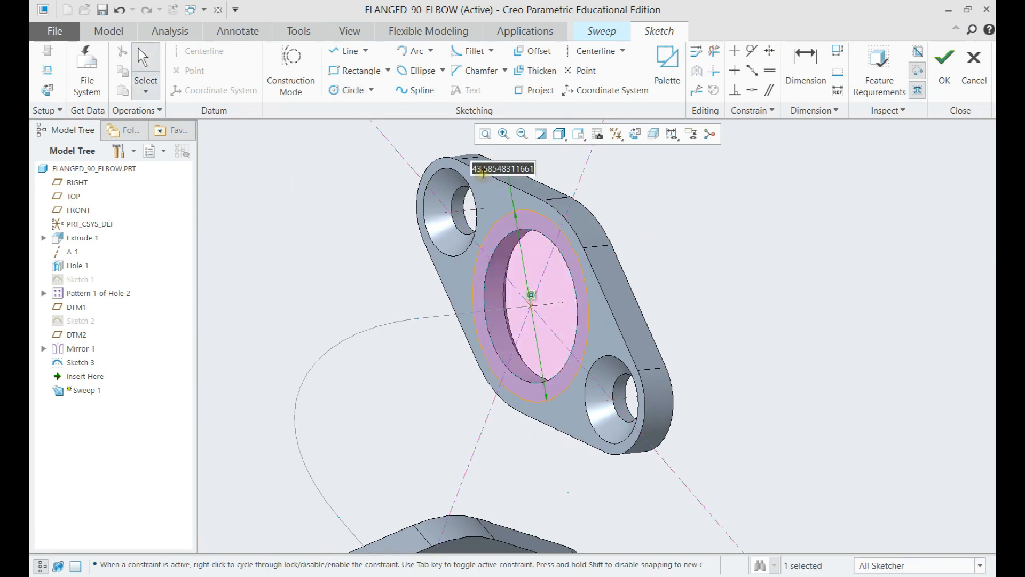
{"action": "type", "text": "45"}
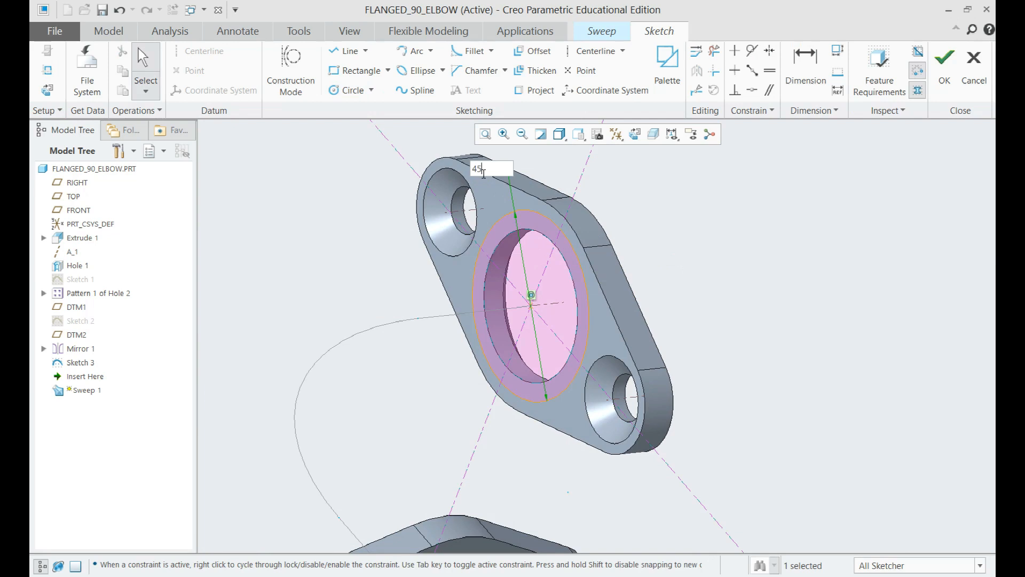
{"action": "type", "text": "42"}
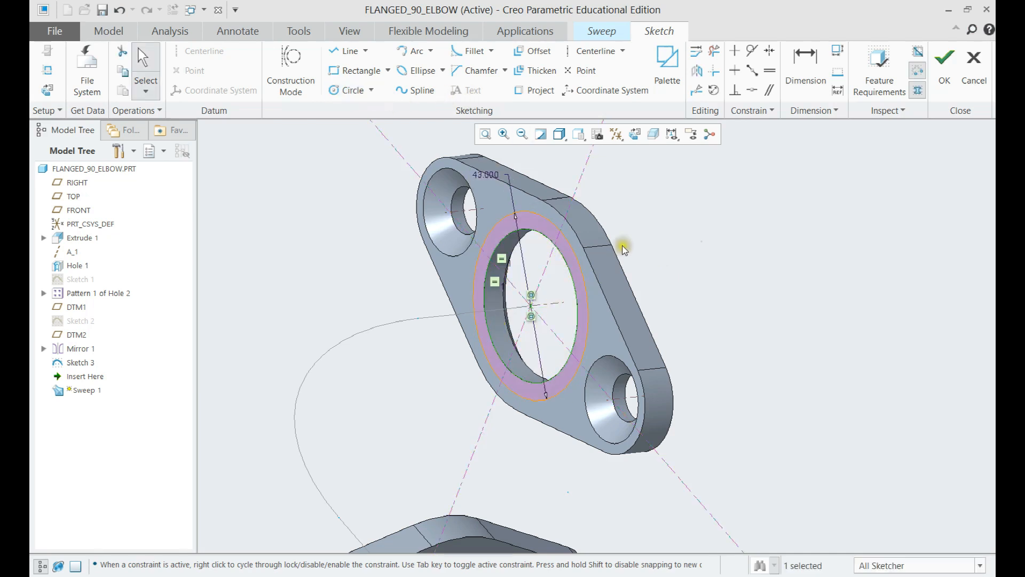
{"action": "left_click_drag", "start_coordinate": [621, 248], "coordinate": [644, 259]}
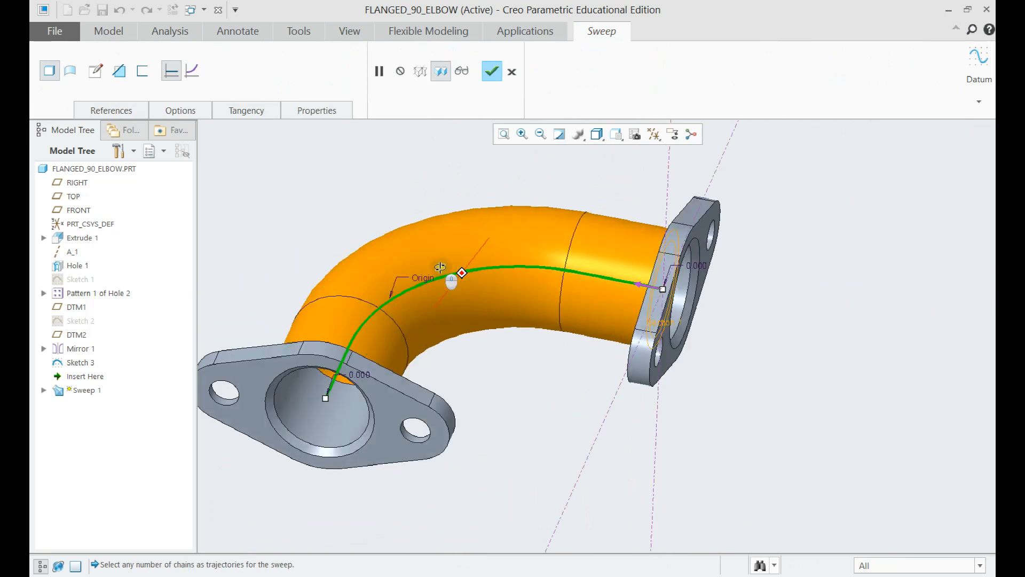
- Finish Sweep 1 as a solid pipe and hide Sketch 3 in the Model Tree
{"action": "left_click", "coordinate": [491, 71]}
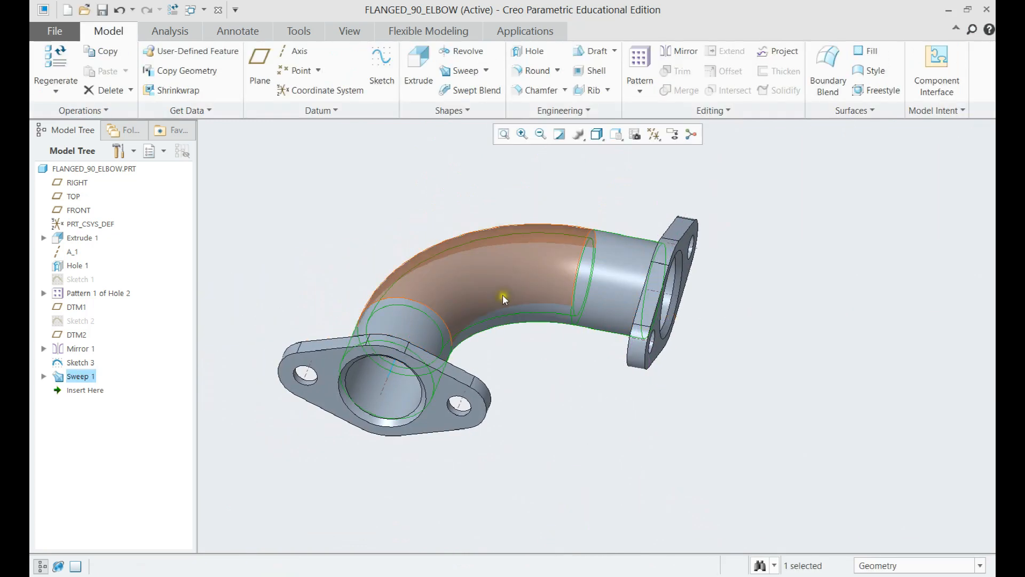
{"action": "left_click", "coordinate": [521, 401]}
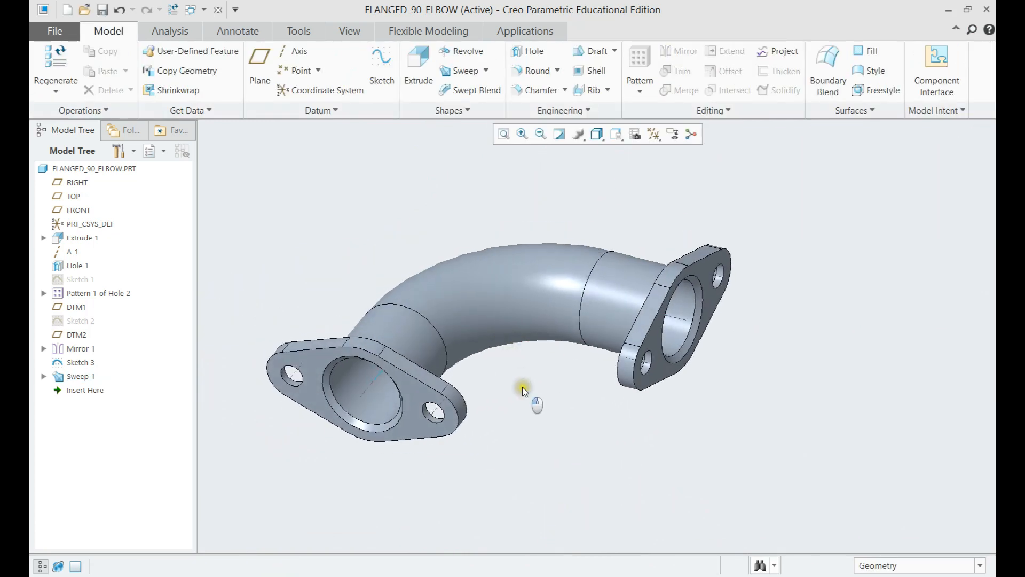
{"action": "left_click", "coordinate": [80, 362]}
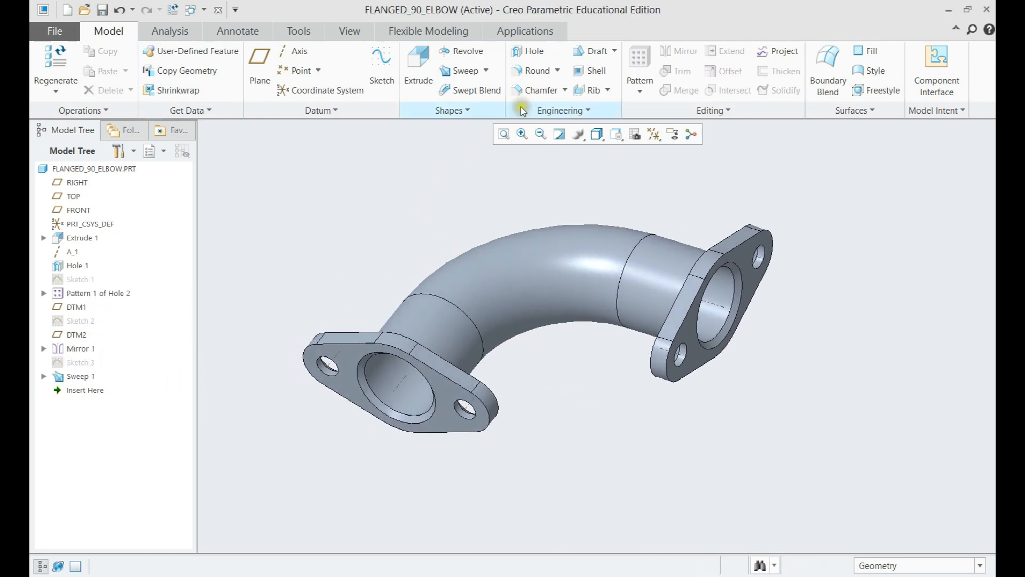
{"action": "left_click", "coordinate": [529, 71]}
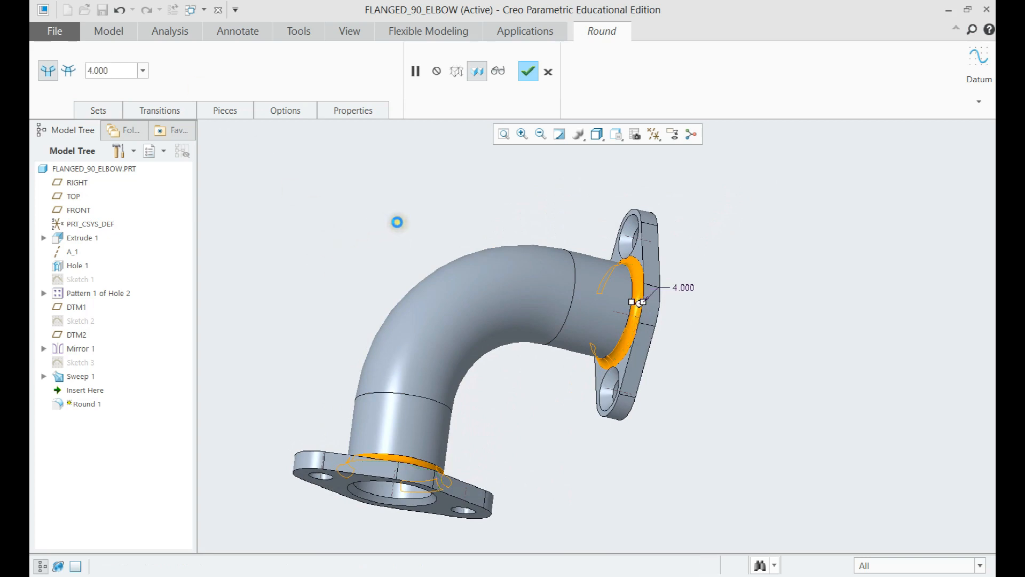
- Confirm the 4 mm Round 1 on both pipe-to-flange edges
{"action": "left_click", "coordinate": [527, 71]}
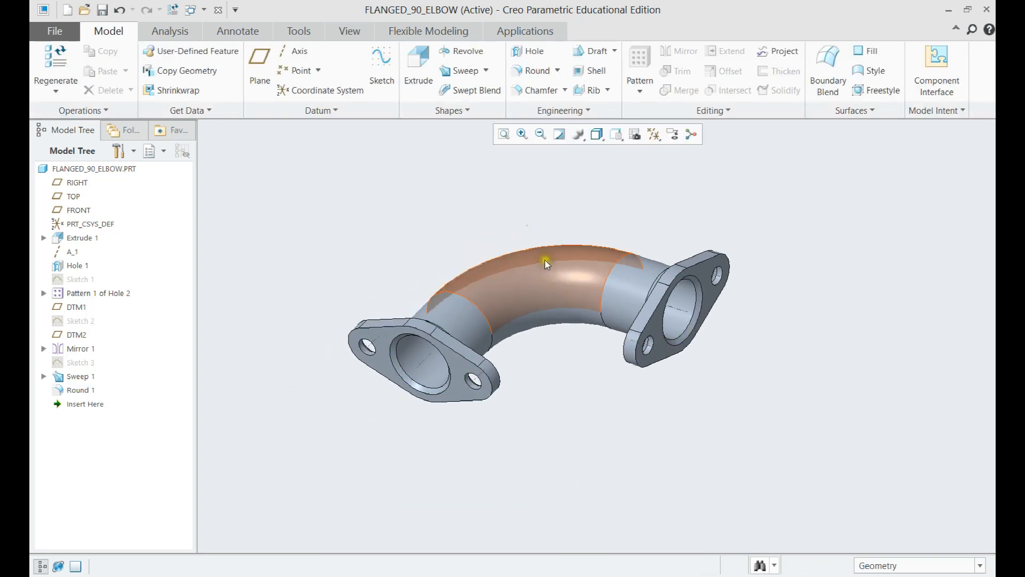
{"action": "left_click_drag", "start_coordinate": [546, 263], "coordinate": [583, 258]}
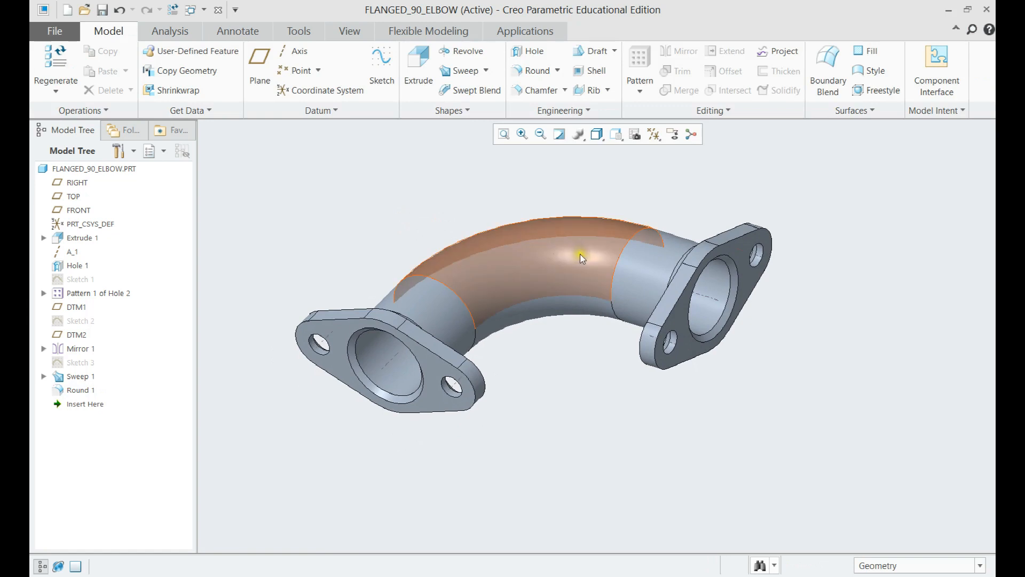
{"action": "left_click_drag", "start_coordinate": [582, 258], "coordinate": [620, 267]}
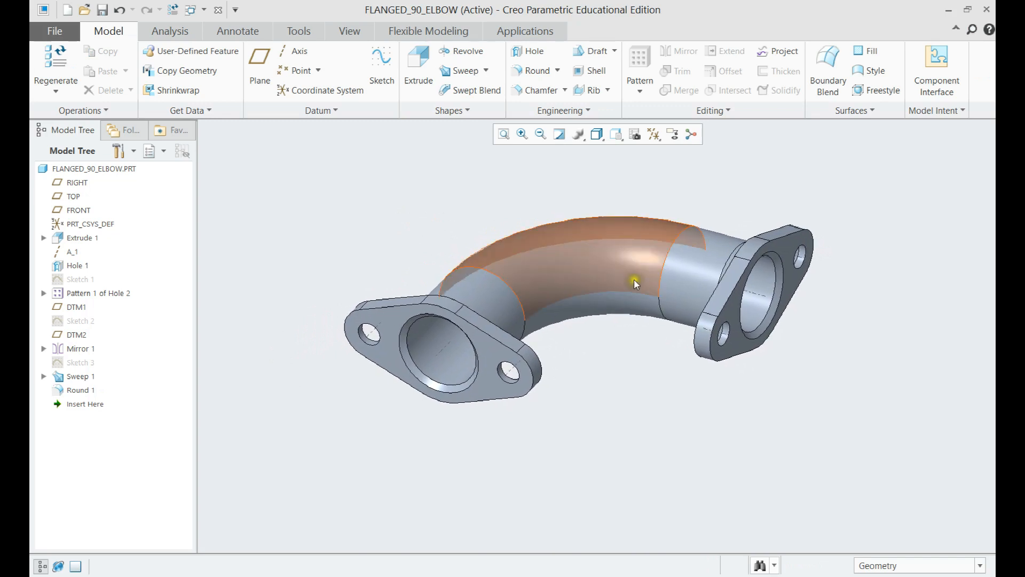
{"action": "left_click_drag", "start_coordinate": [634, 284], "coordinate": [600, 268]}
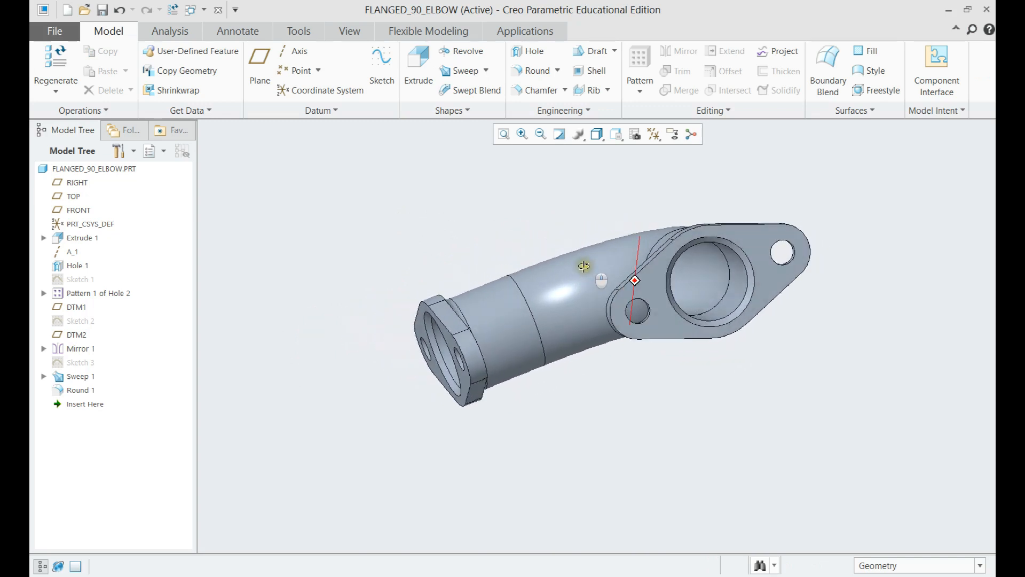
{"action": "left_click_drag", "start_coordinate": [582, 269], "coordinate": [634, 278]}
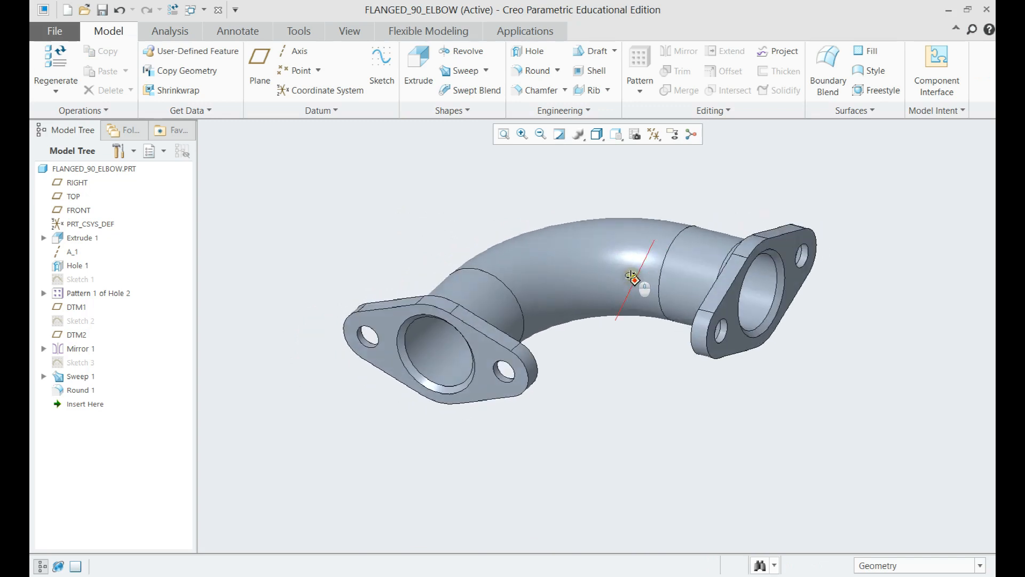